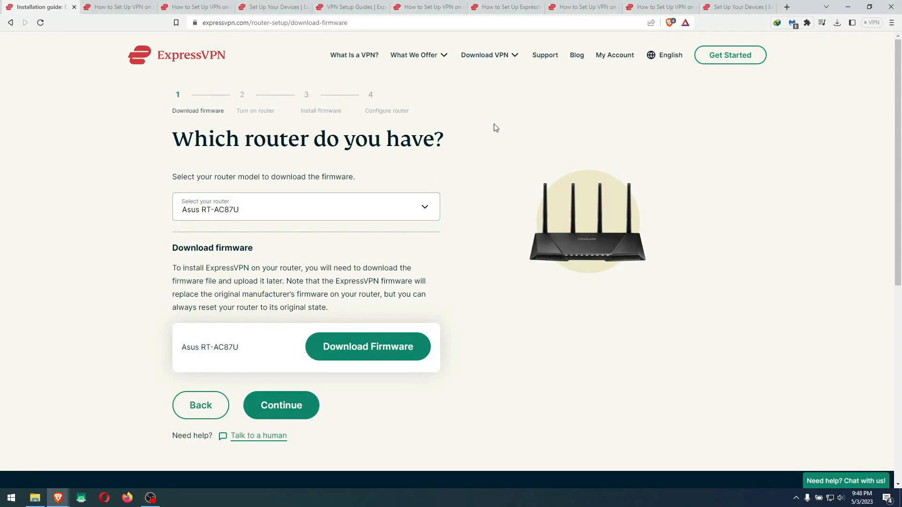
mouse_move(469, 172)
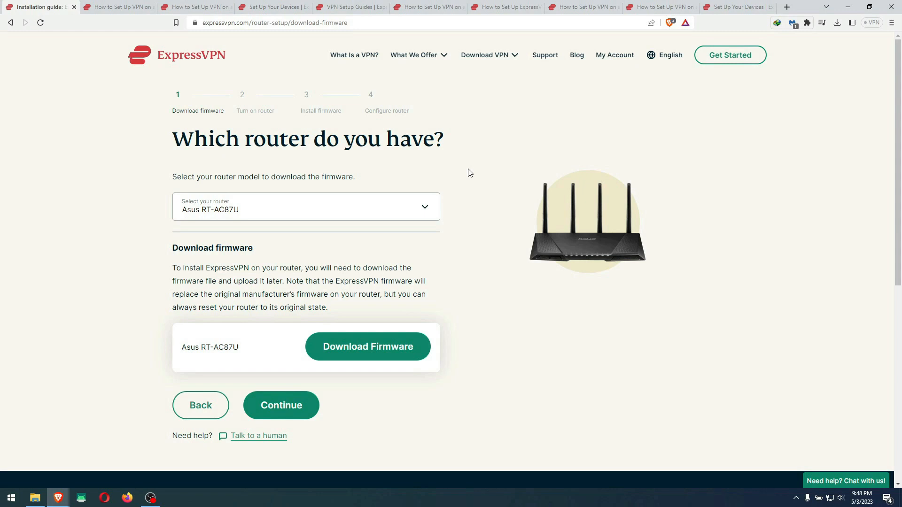
Step: Keep Asus RT-AC87U as the router model and scroll the OpenVPN guide to its download step
click(306, 207)
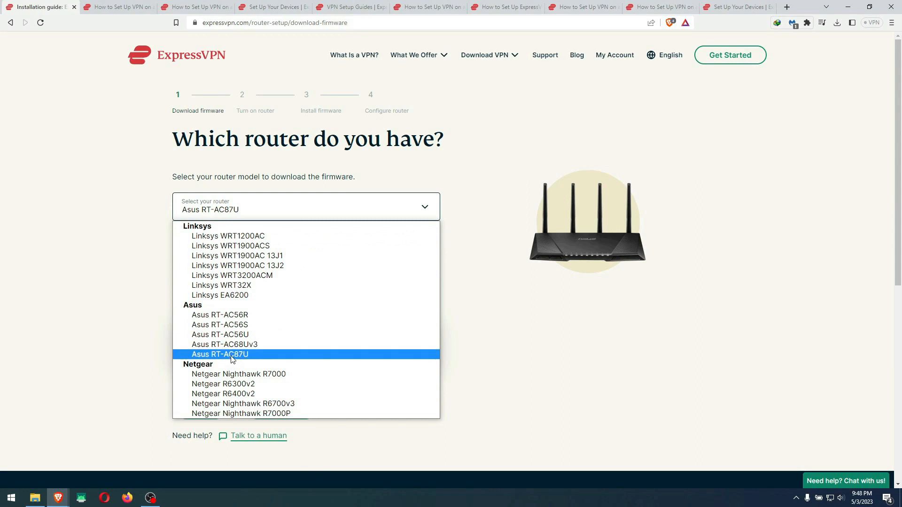
mouse_move(249, 359)
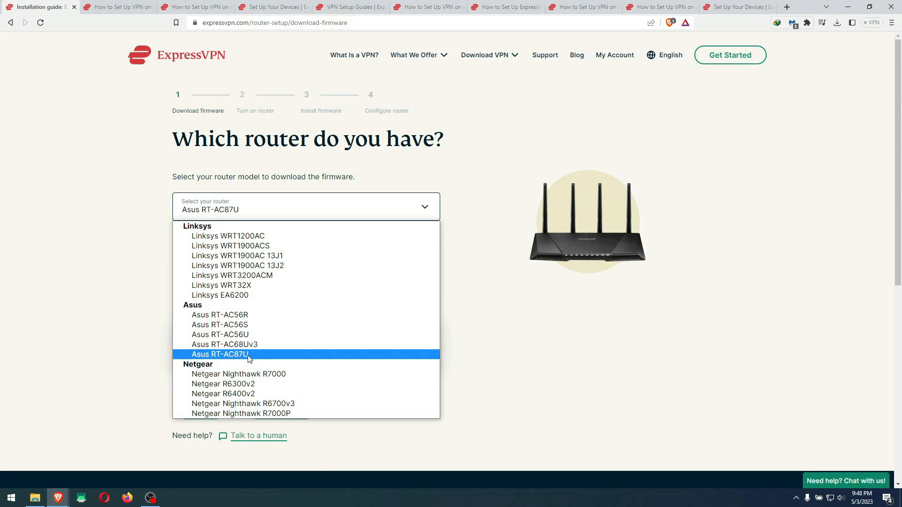
click(220, 354)
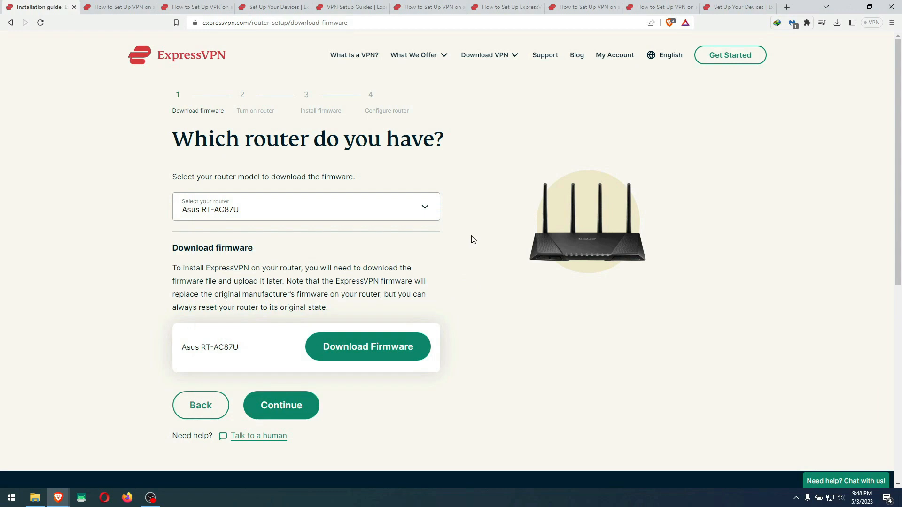
mouse_move(473, 233)
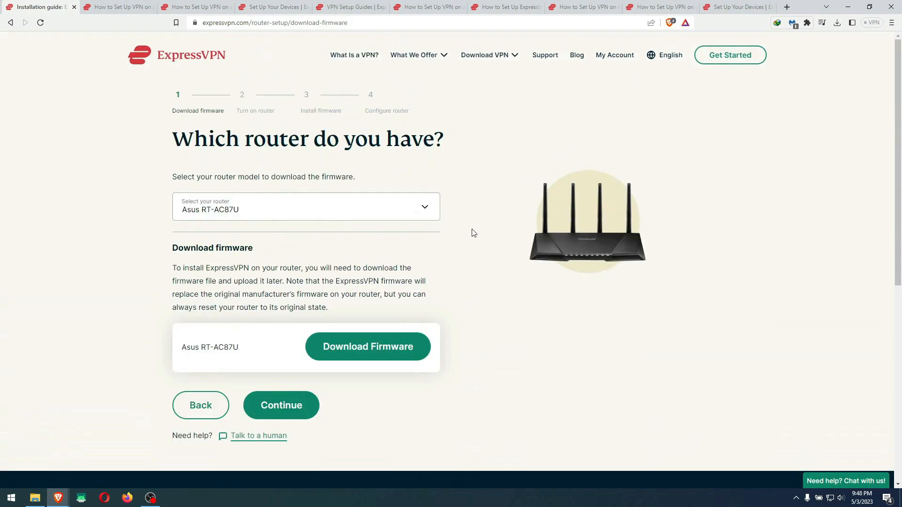
mouse_move(118, 7)
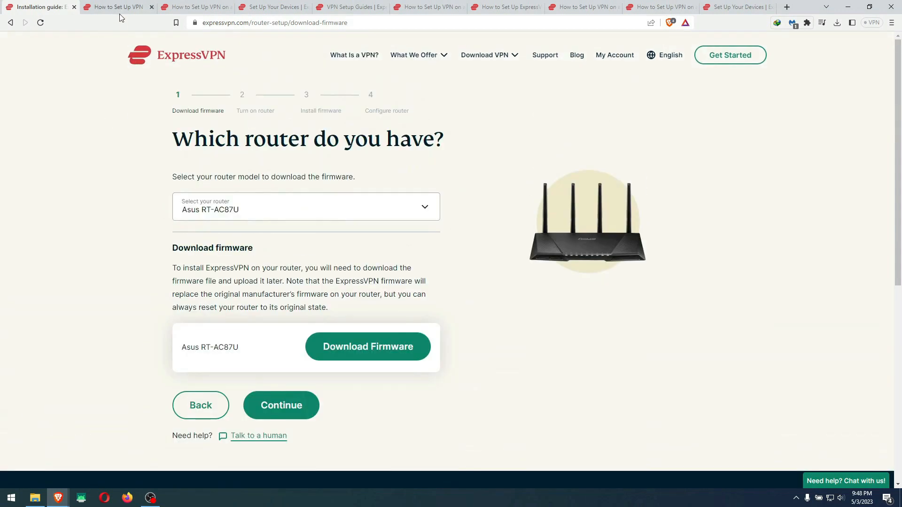
mouse_move(118, 6)
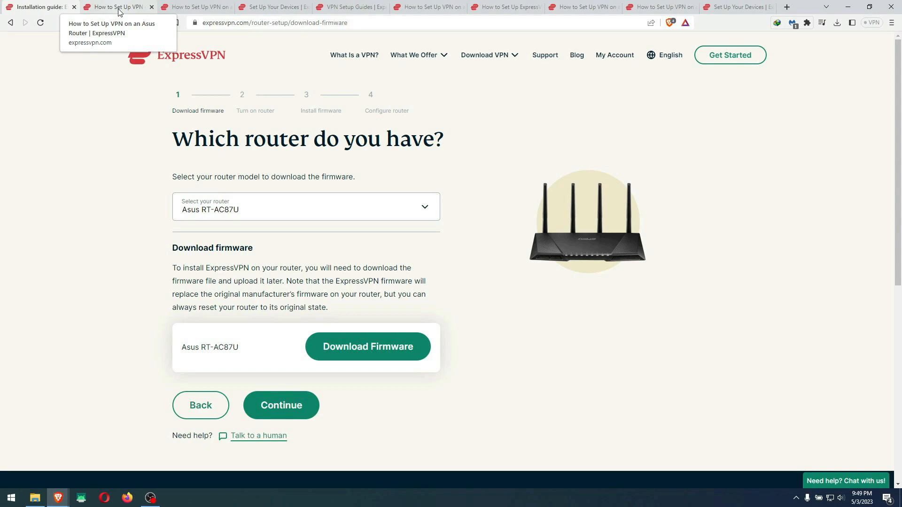
click(195, 7)
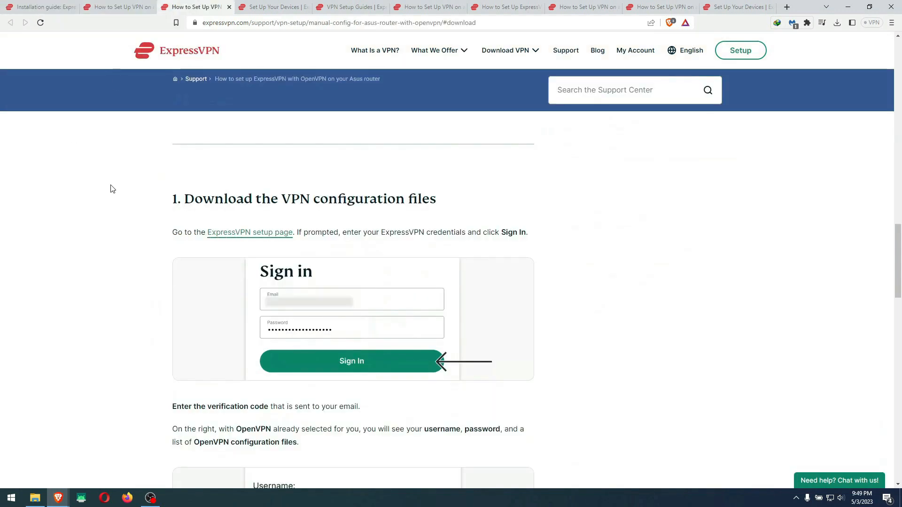
mouse_move(93, 174)
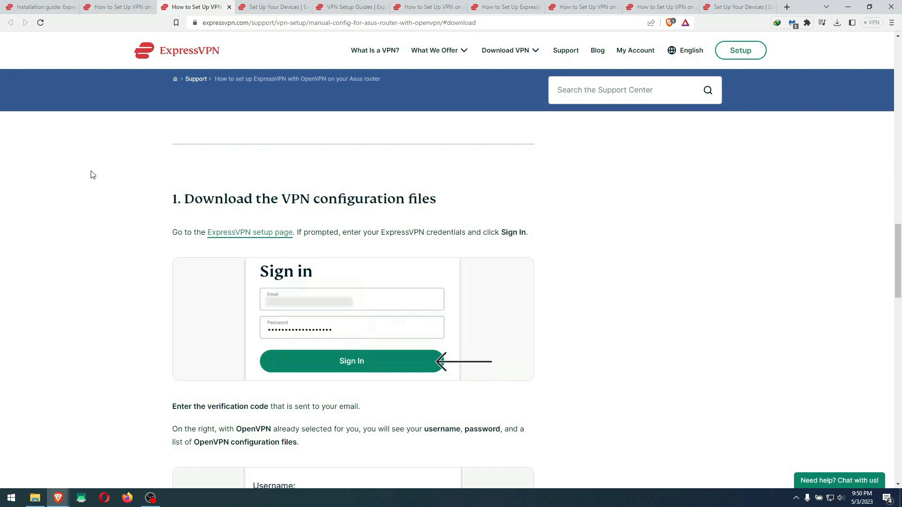
scroll(down, 3)
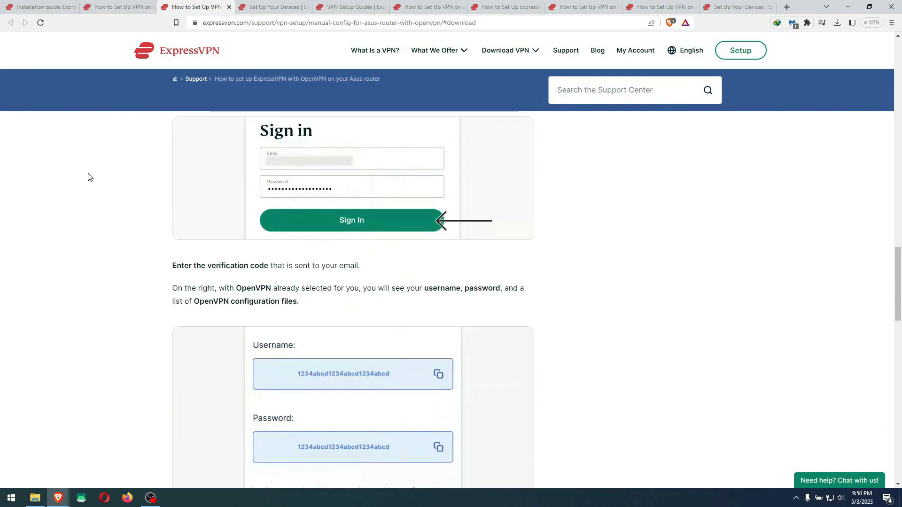
scroll(up, 3)
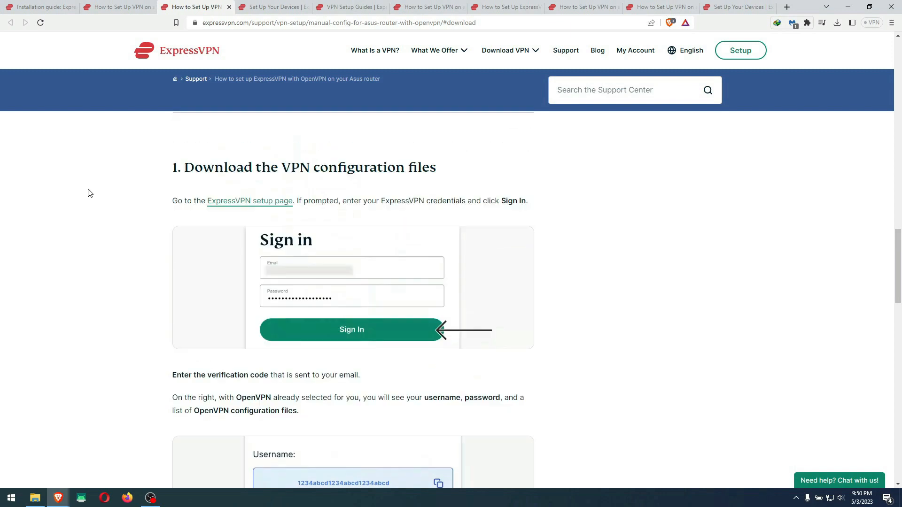
scroll(down, 3)
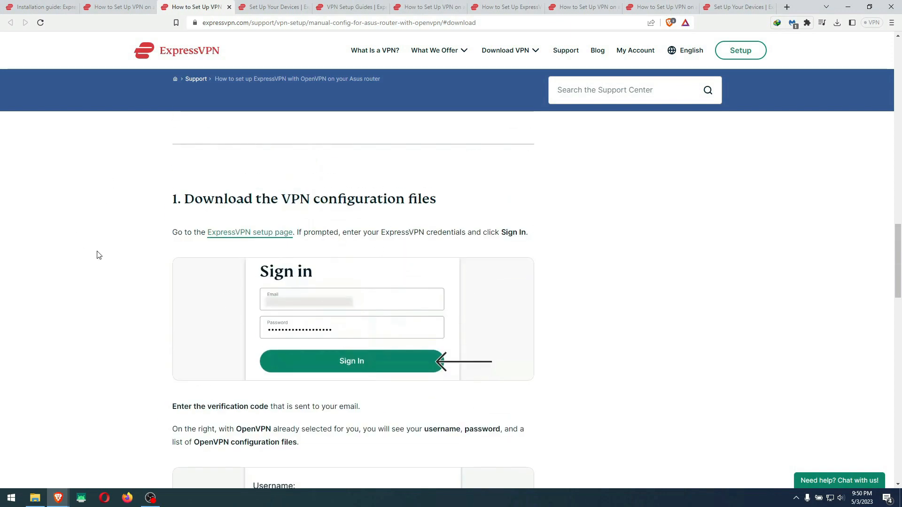
scroll(down, 3)
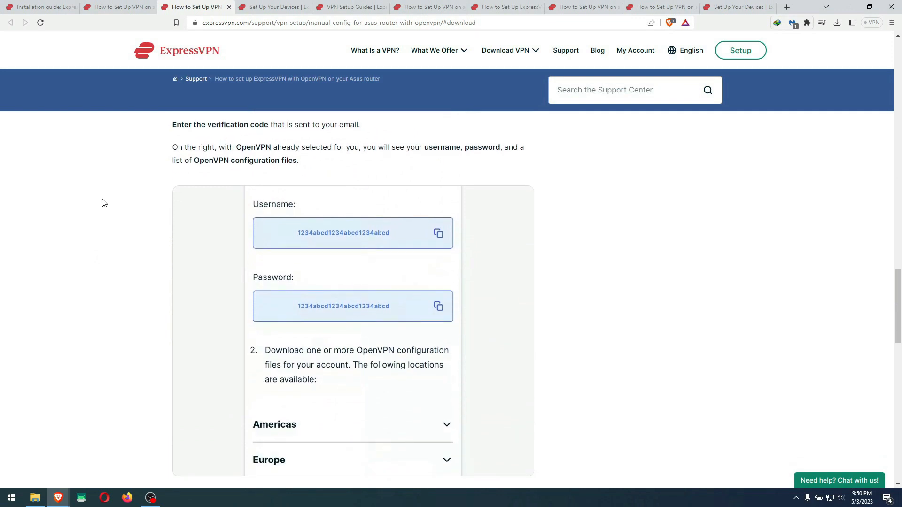
Step: Switch to the manual configuration page and scroll to the Americas OpenVPN location list
click(274, 7)
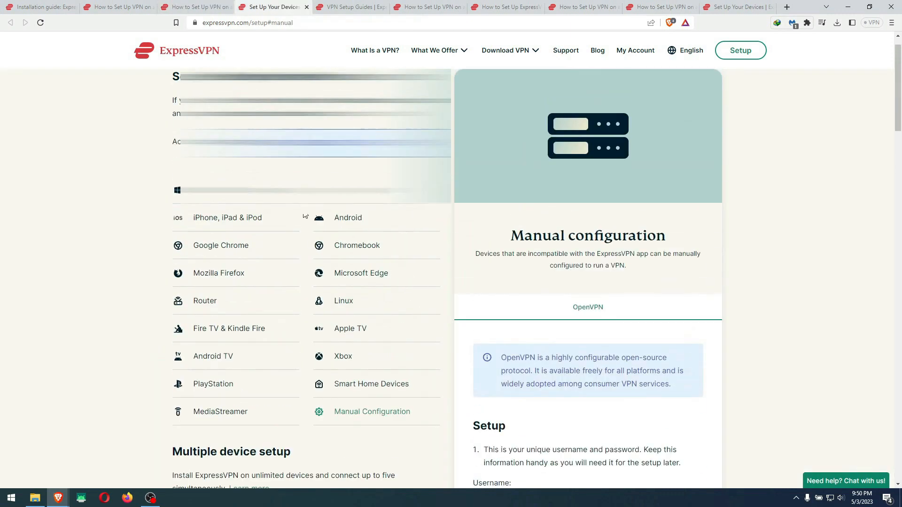
scroll(down, 3)
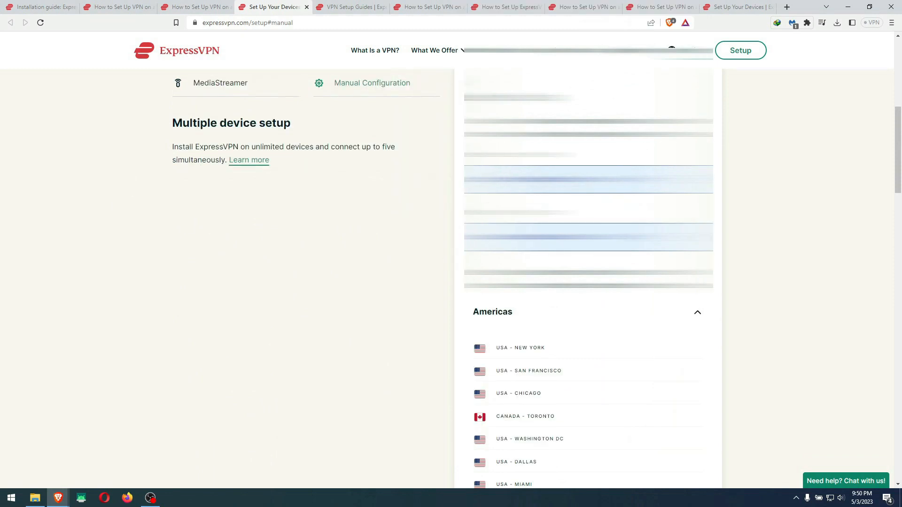
mouse_move(346, 235)
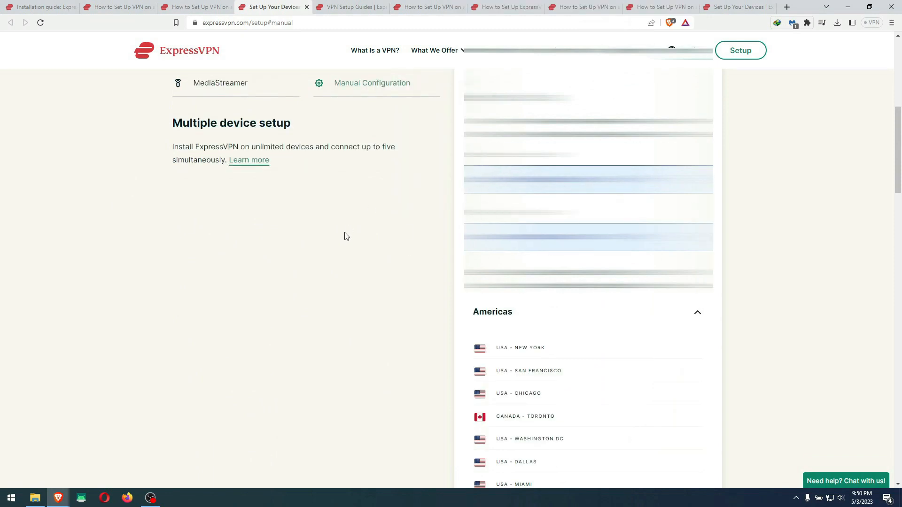
scroll(down, 3)
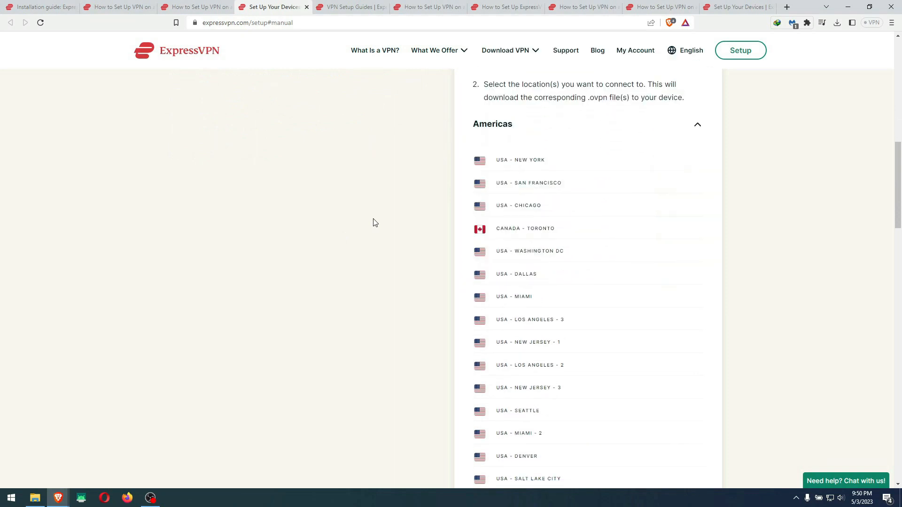
mouse_move(438, 331)
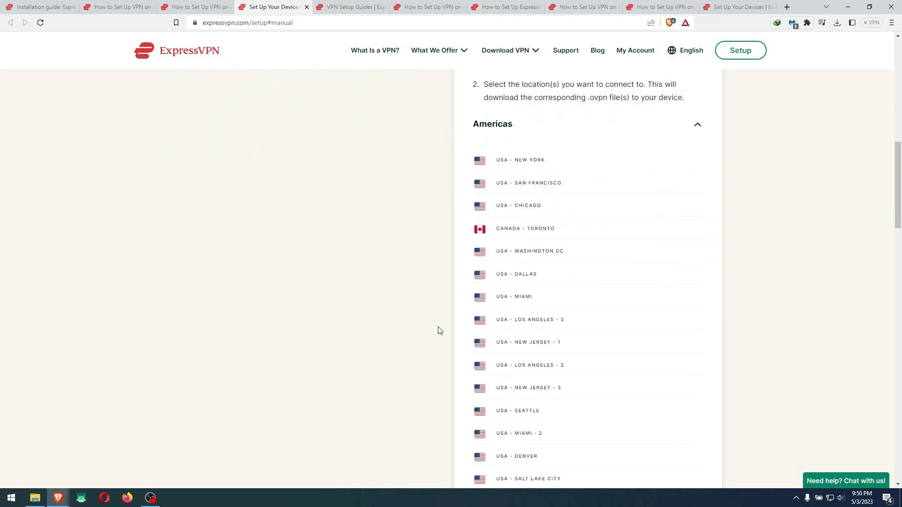
mouse_move(298, 349)
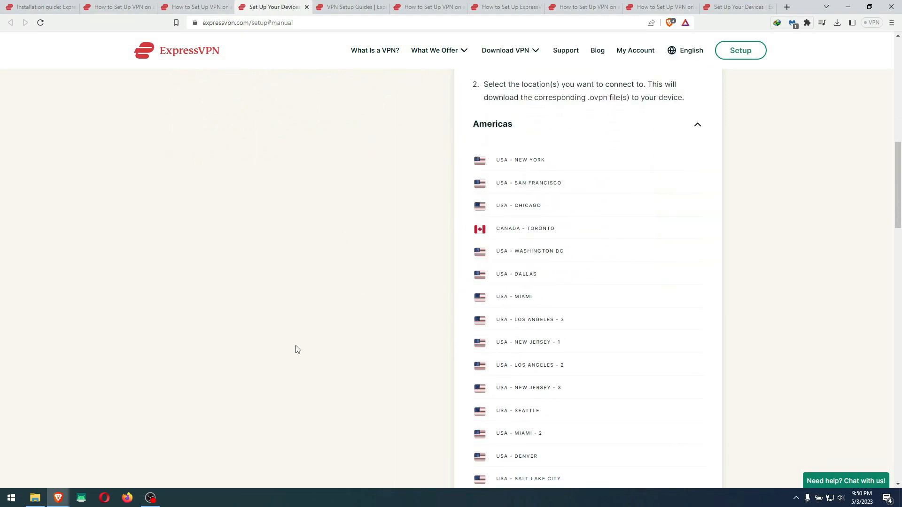
mouse_move(539, 290)
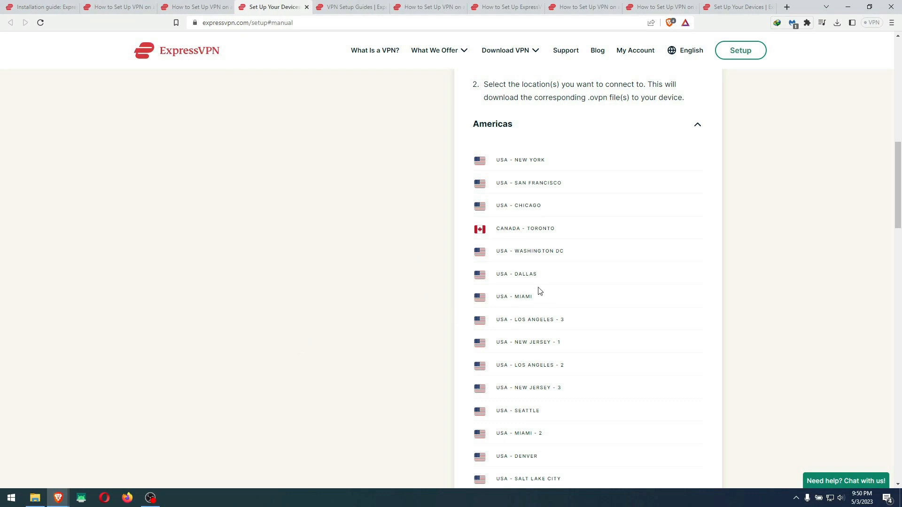
mouse_move(519, 299)
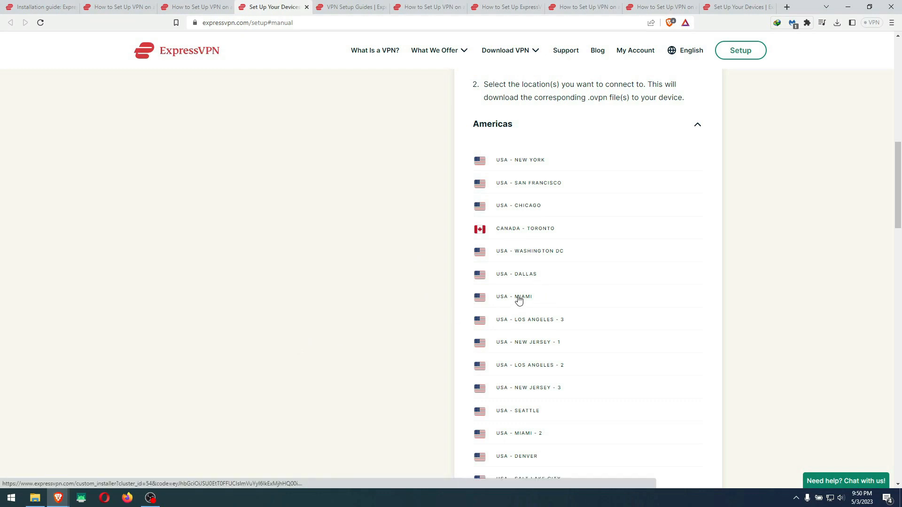
Step: Download the USA - Miami OpenVPN profile into the Open VPN Files folder
click(513, 296)
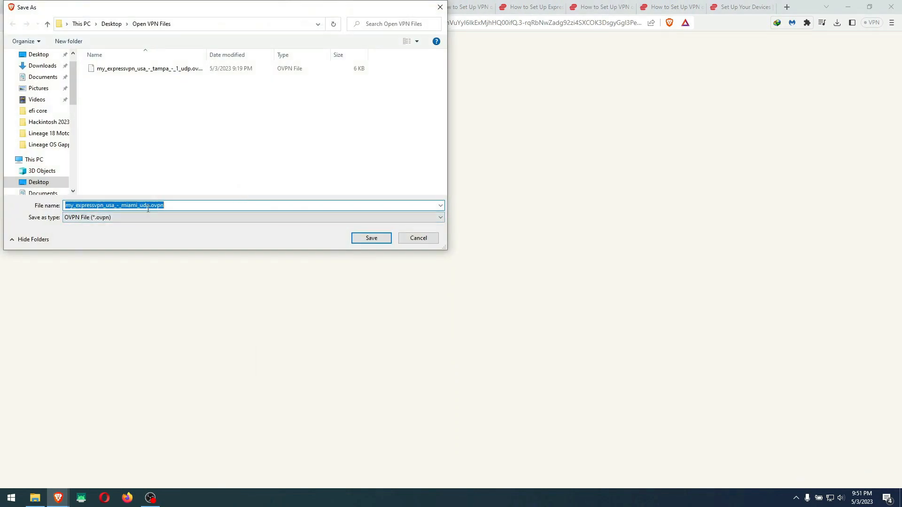
click(371, 238)
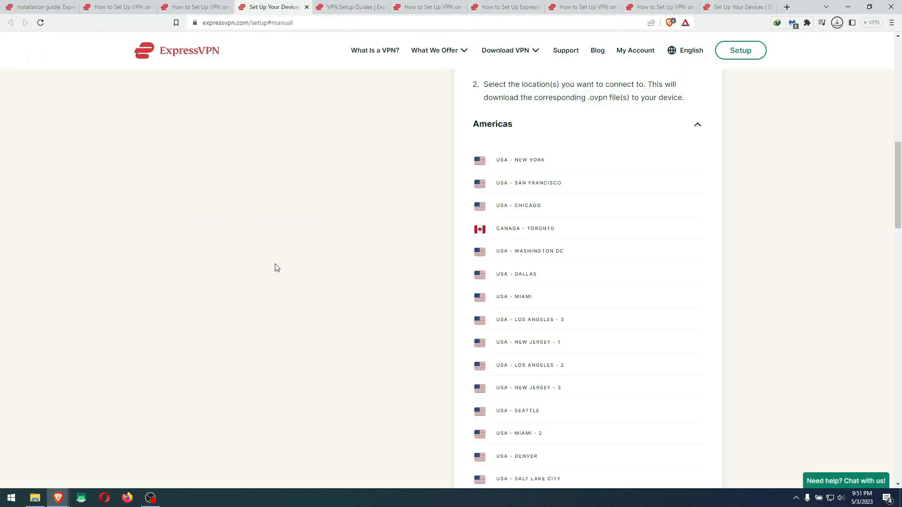
click(838, 23)
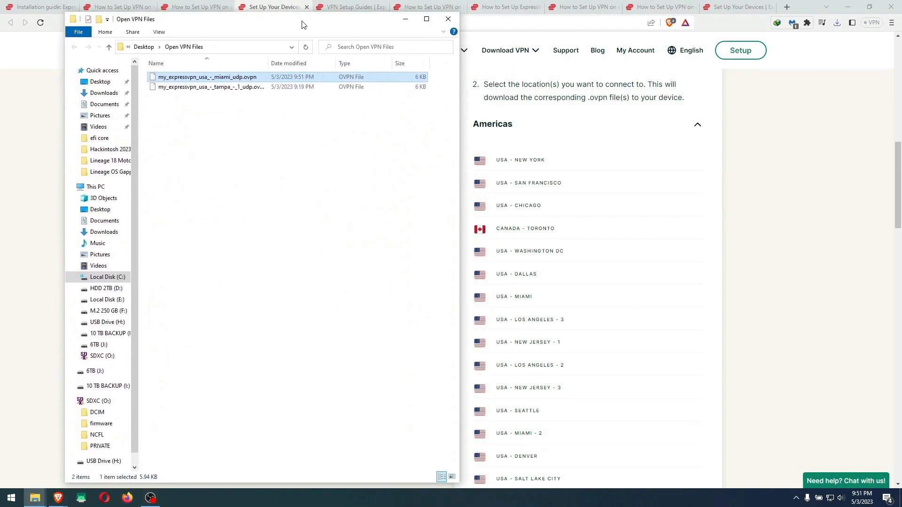
Step: Open the Miami .ovpn file with WordPad
right_click(207, 77)
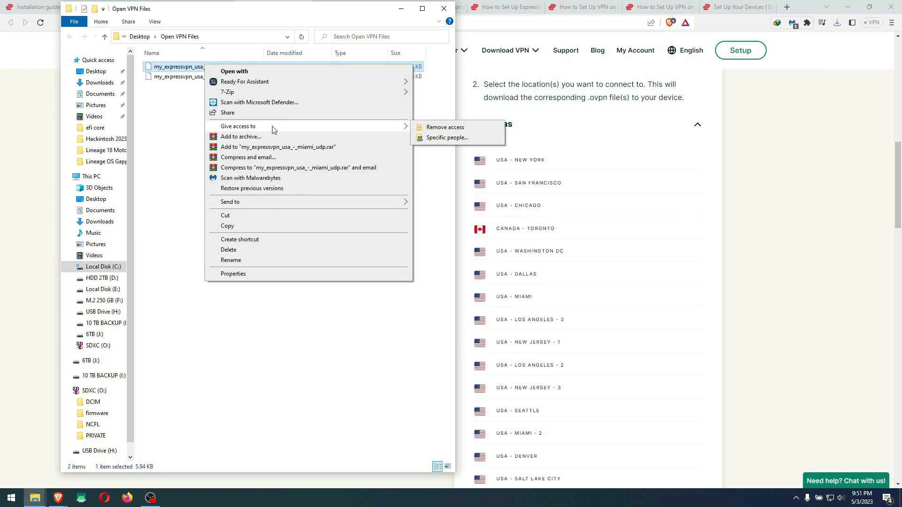
click(234, 71)
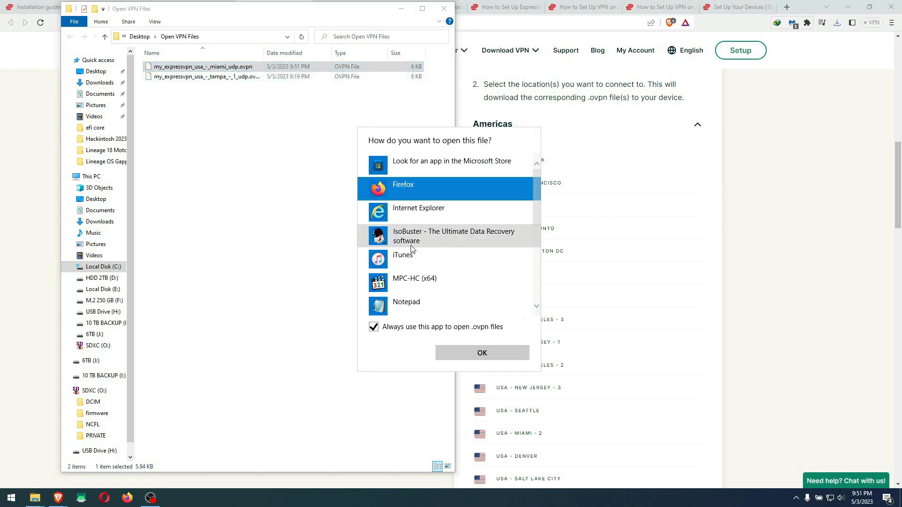
scroll(down, 3)
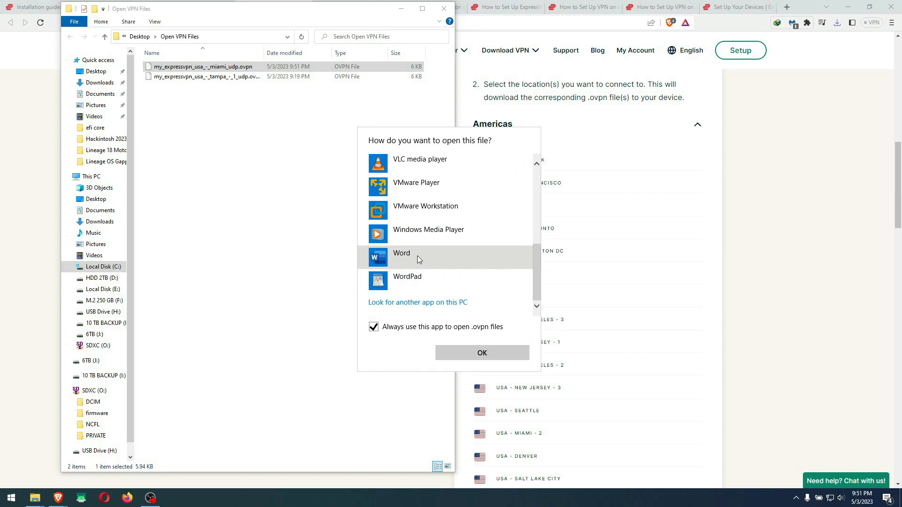
click(482, 353)
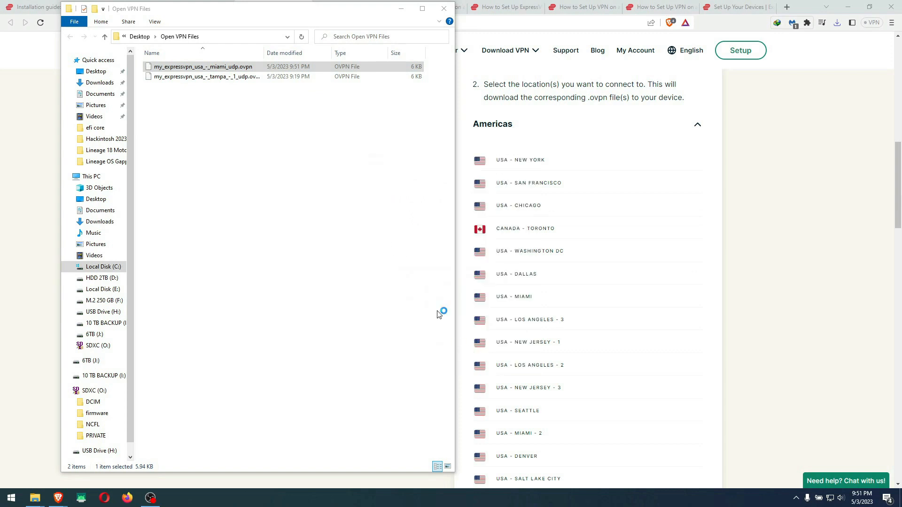
Step: Open the Miami profile in WordPad and comment out the 'keysize 256' line with #
double_click(202, 66)
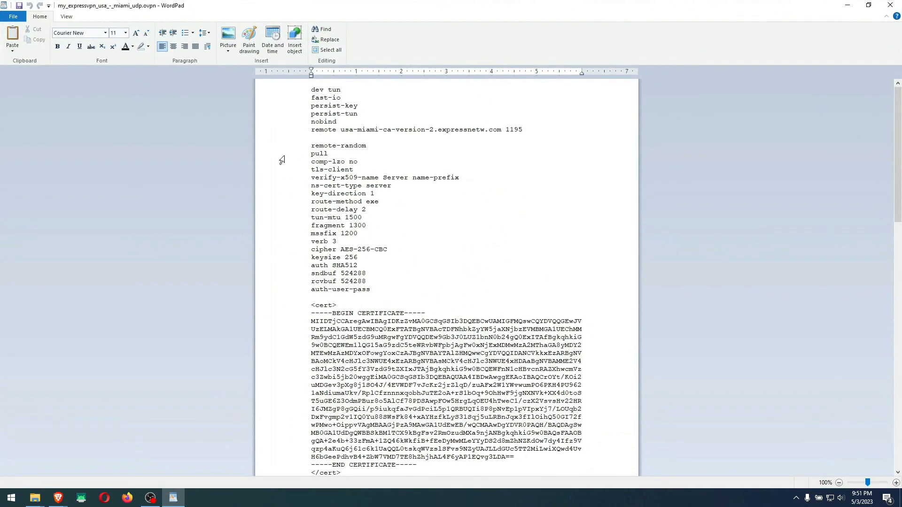
scroll(down, 3)
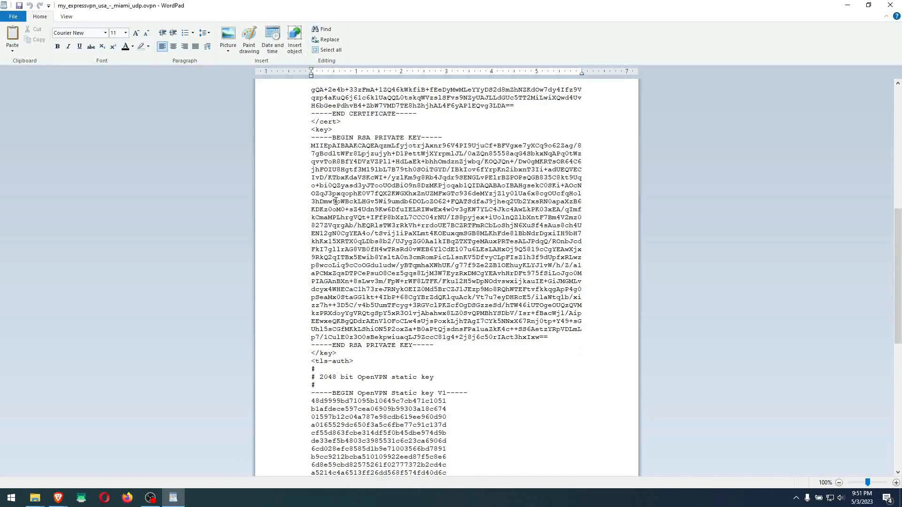
scroll(down, 3)
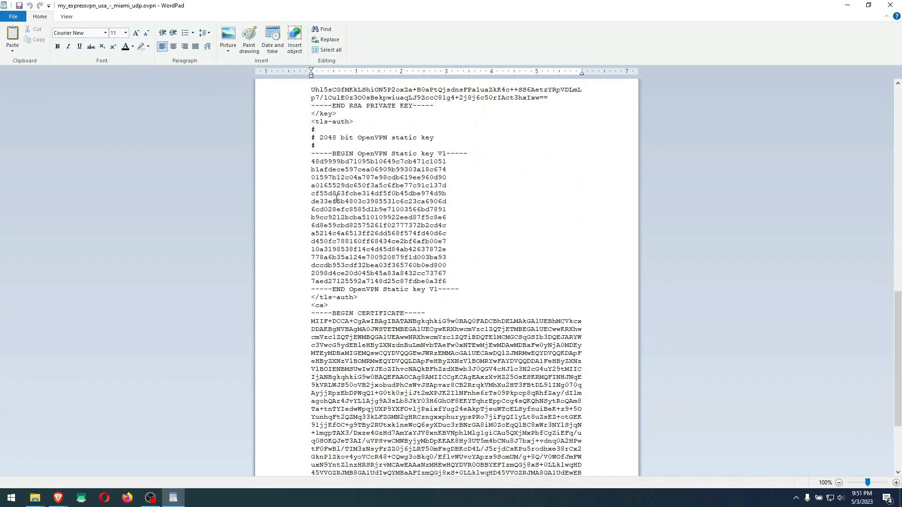
scroll(down, 3)
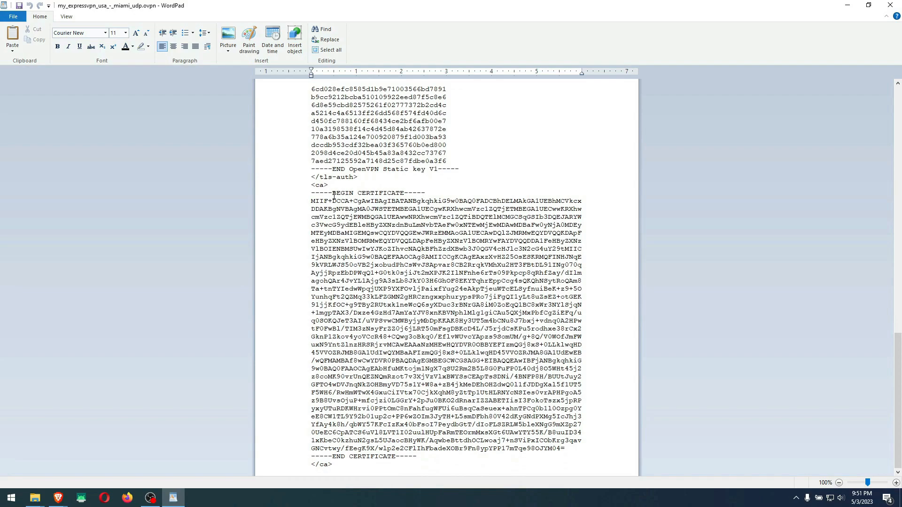
scroll(up, 3)
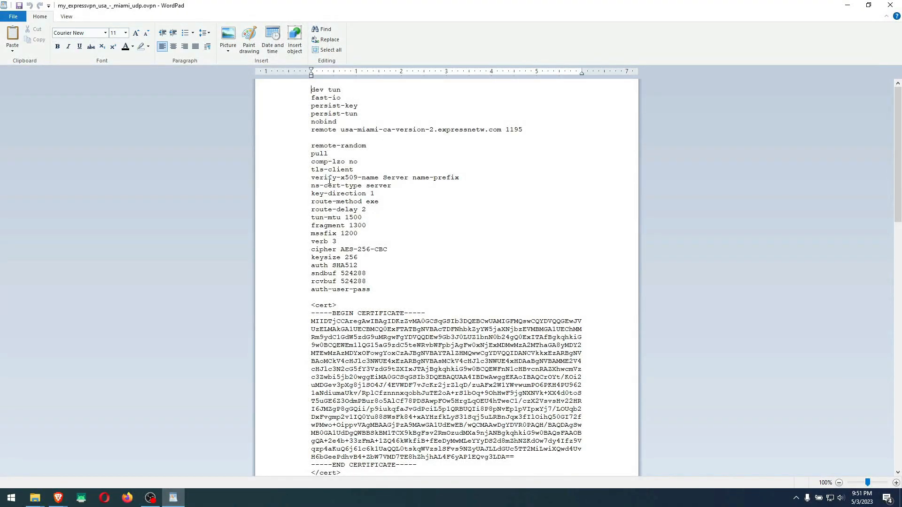
mouse_move(466, 153)
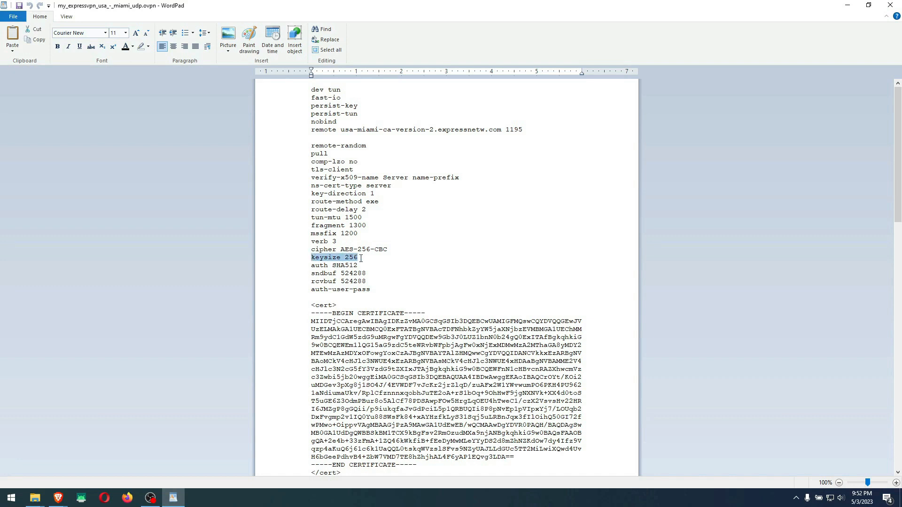
mouse_move(311, 263)
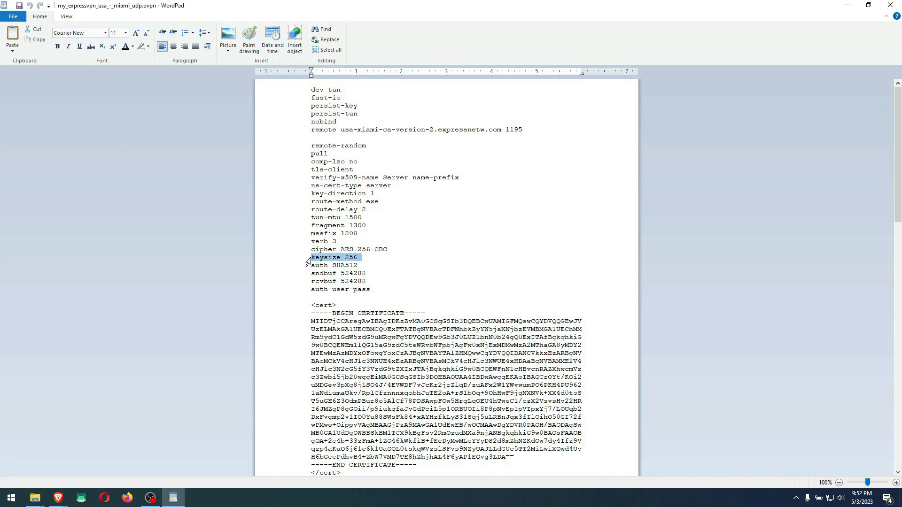
click(334, 257)
text(#)
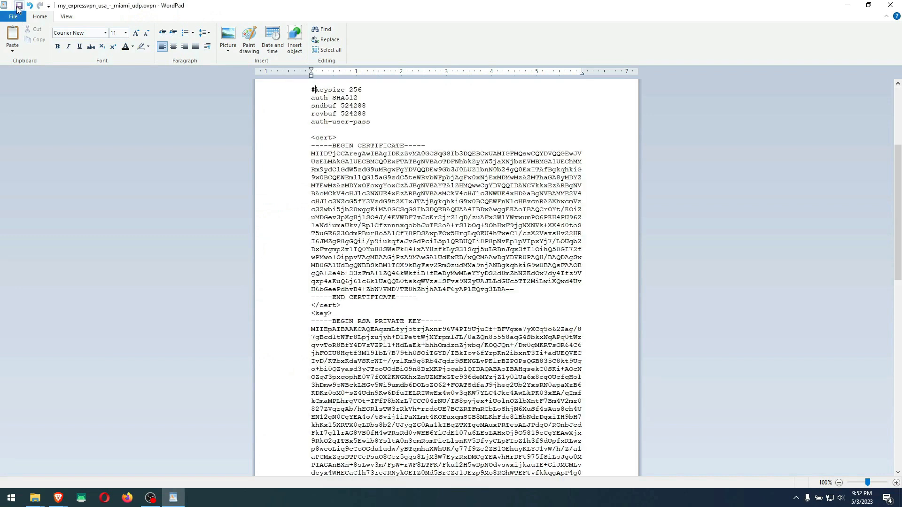
scroll(up, 3)
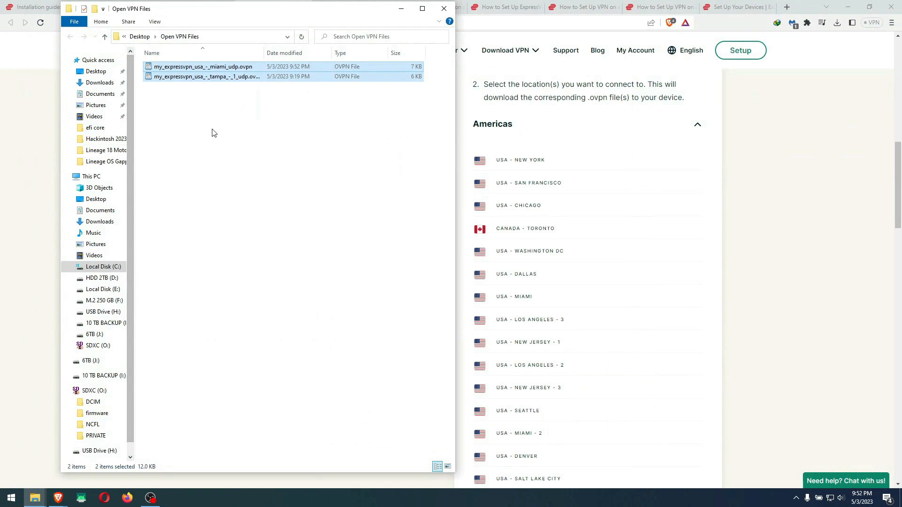
mouse_move(203, 118)
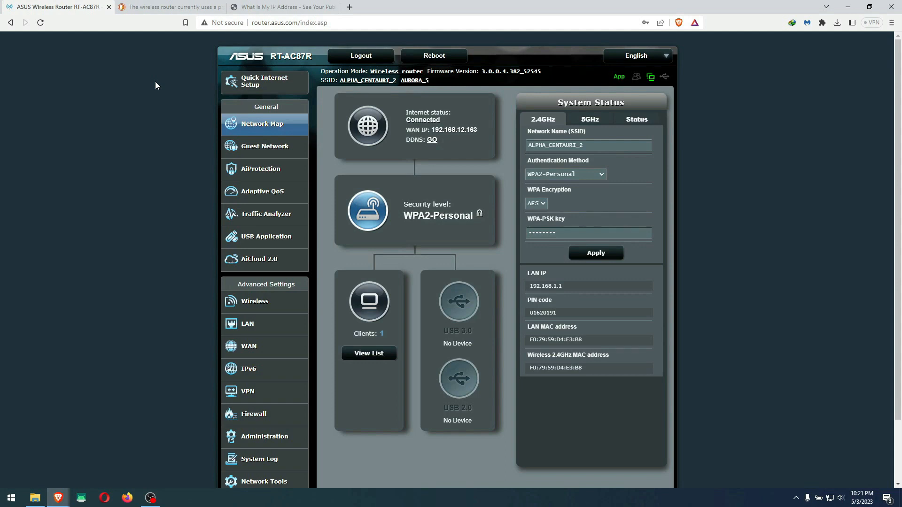
mouse_move(186, 143)
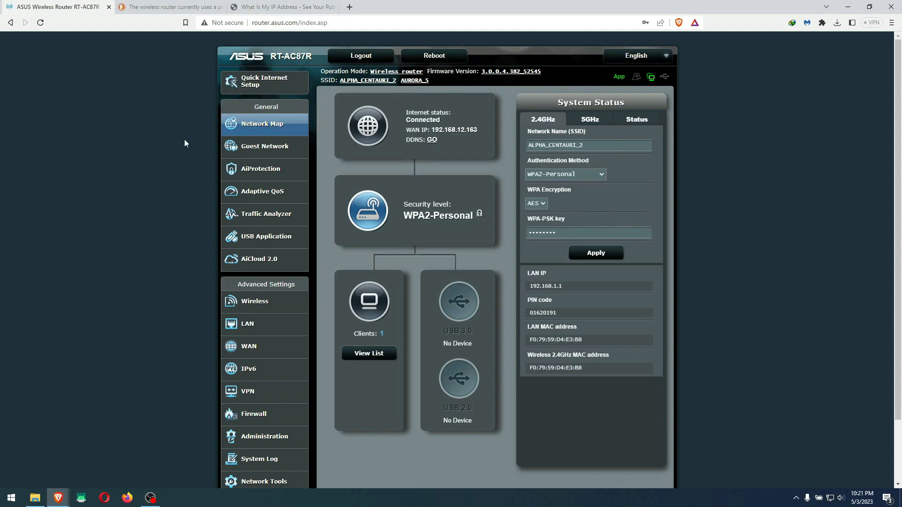
Step: Go to Advanced Settings > VPN and show the VPN Client tab
click(248, 392)
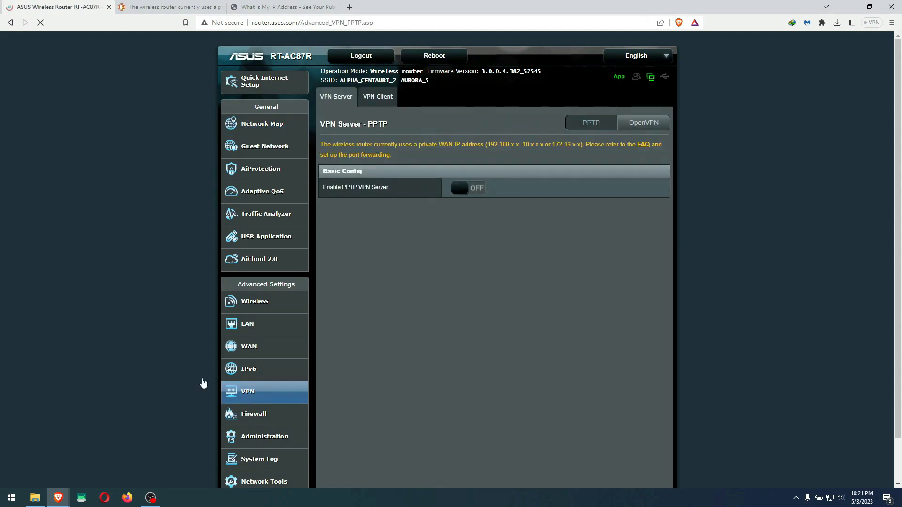
mouse_move(581, 161)
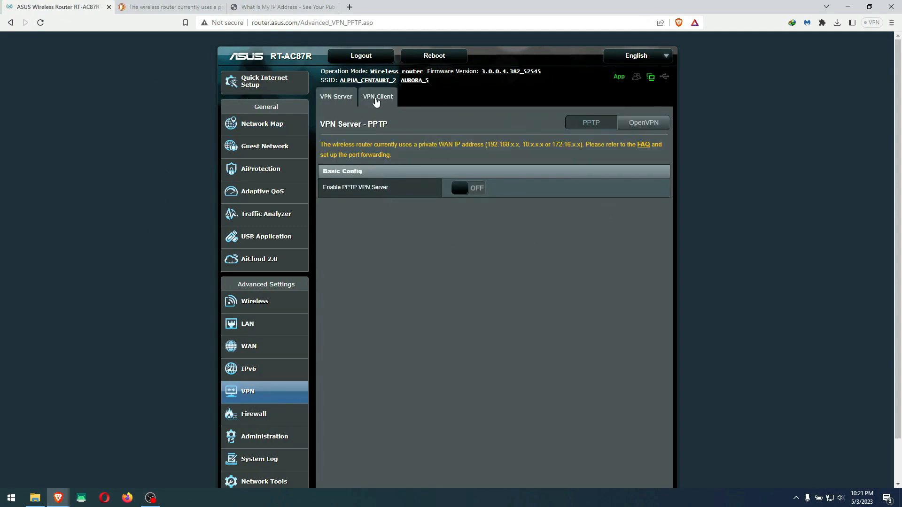
click(378, 95)
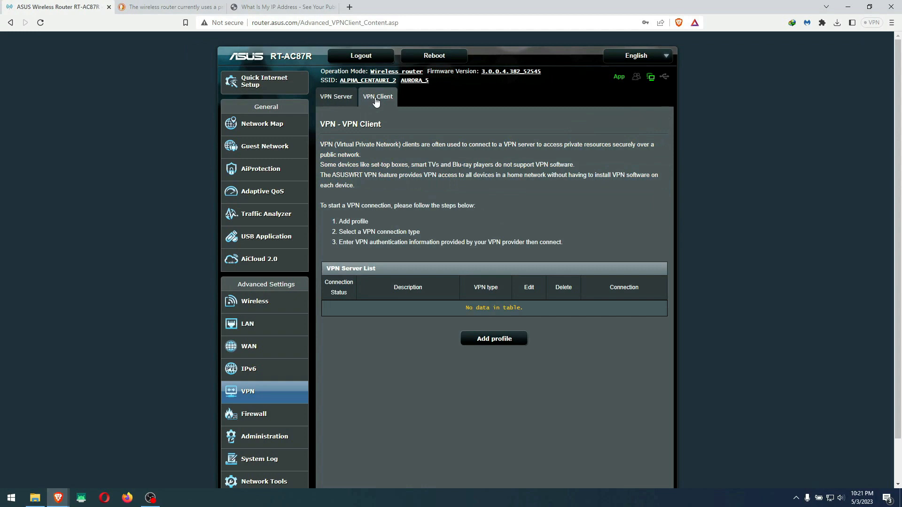
Step: Add a new OpenVPN client profile with description 'ExpressVPN Miami-1'
click(493, 338)
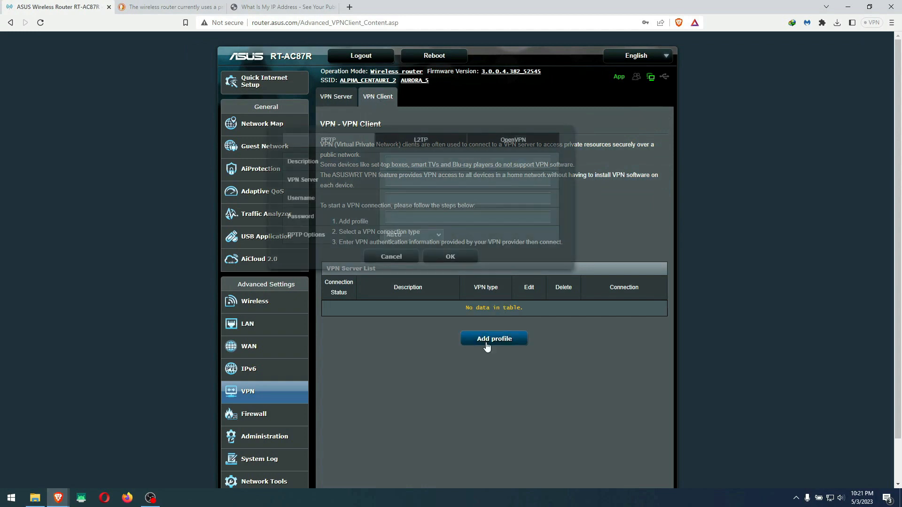
click(493, 338)
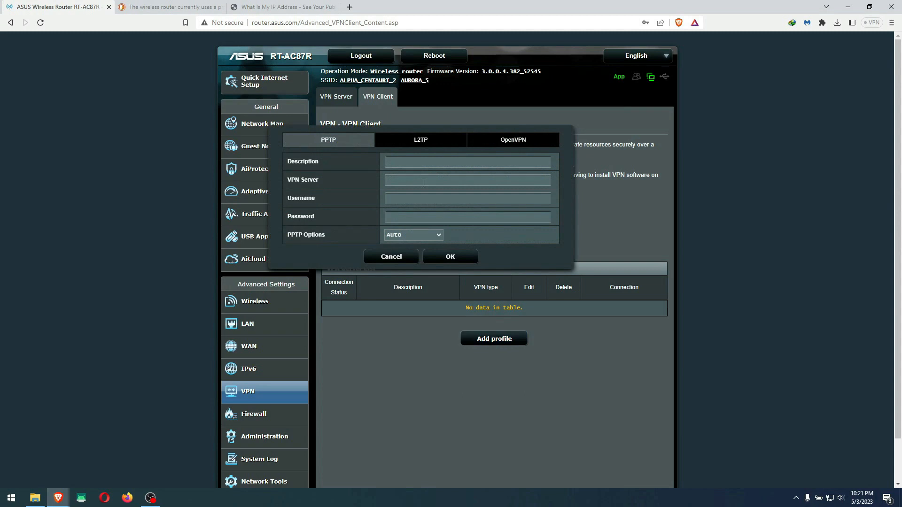
mouse_move(514, 142)
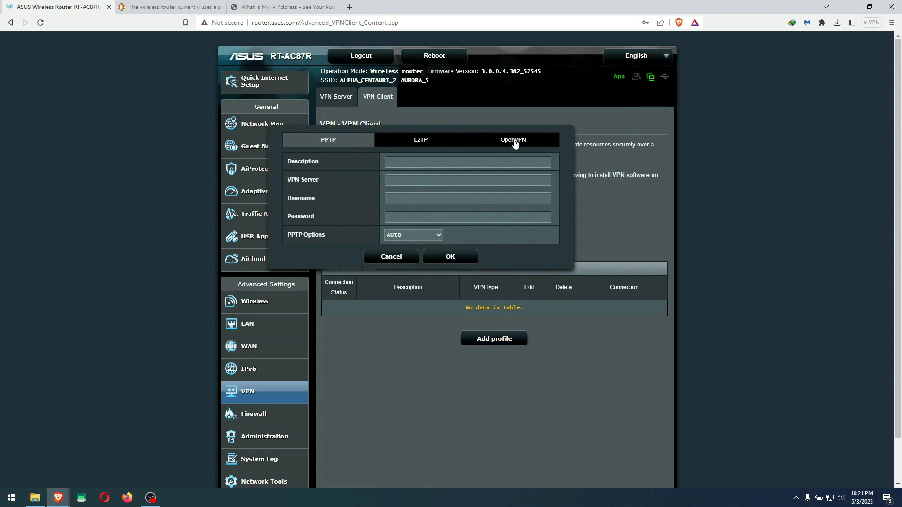
click(513, 140)
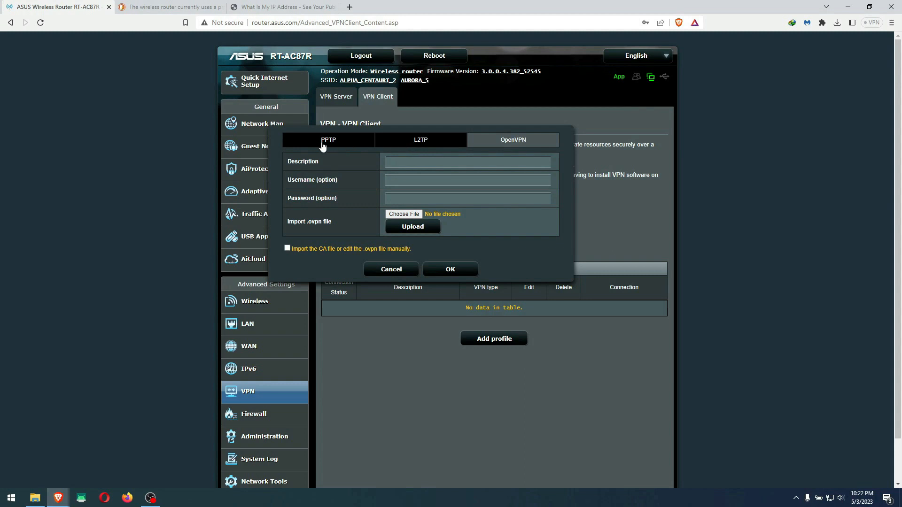
click(467, 162)
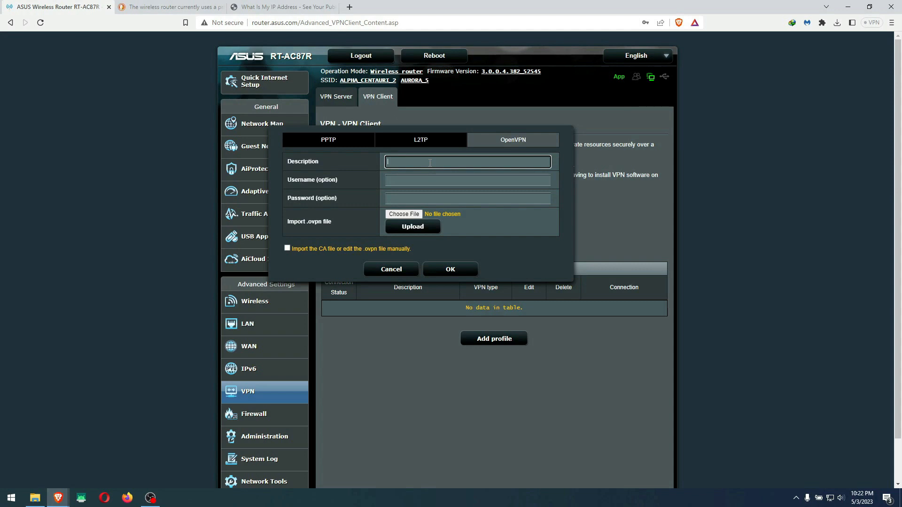
text(ExpressV)
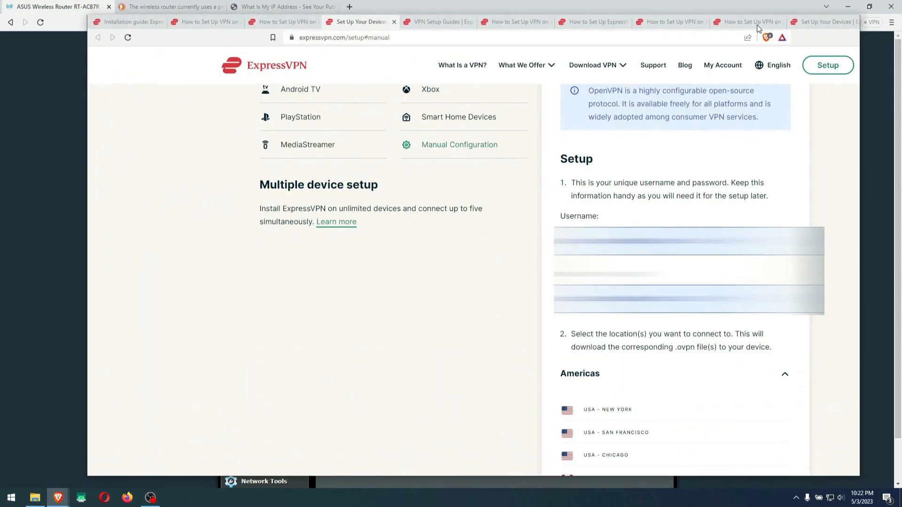
Step: Enter the ExpressVPN username and password in the profile form
click(54, 7)
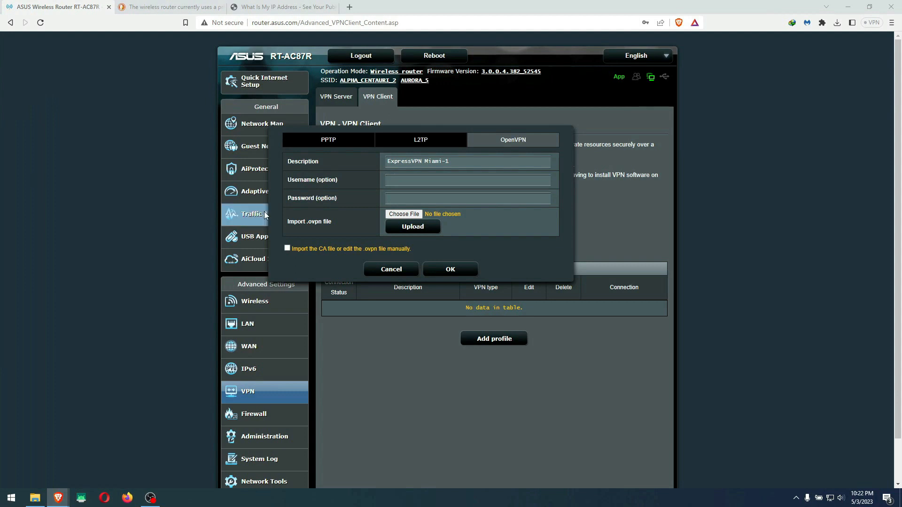
click(466, 179)
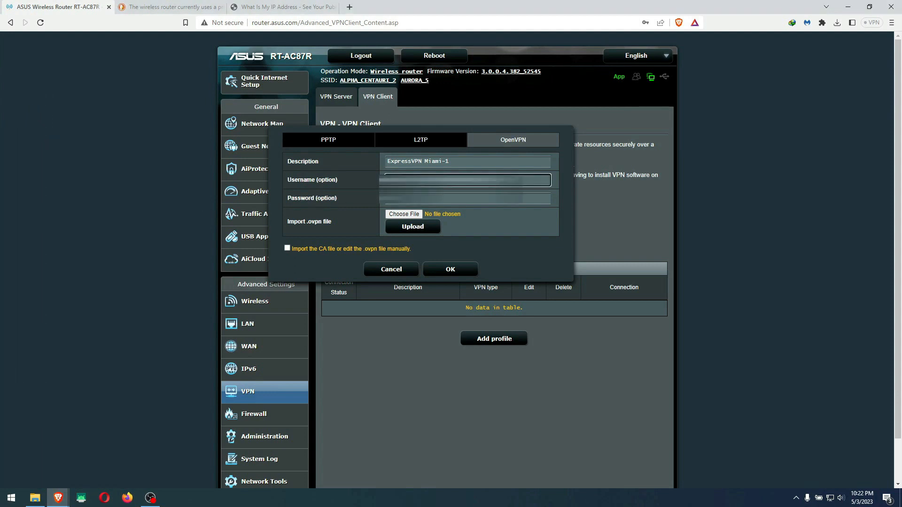
click(466, 197)
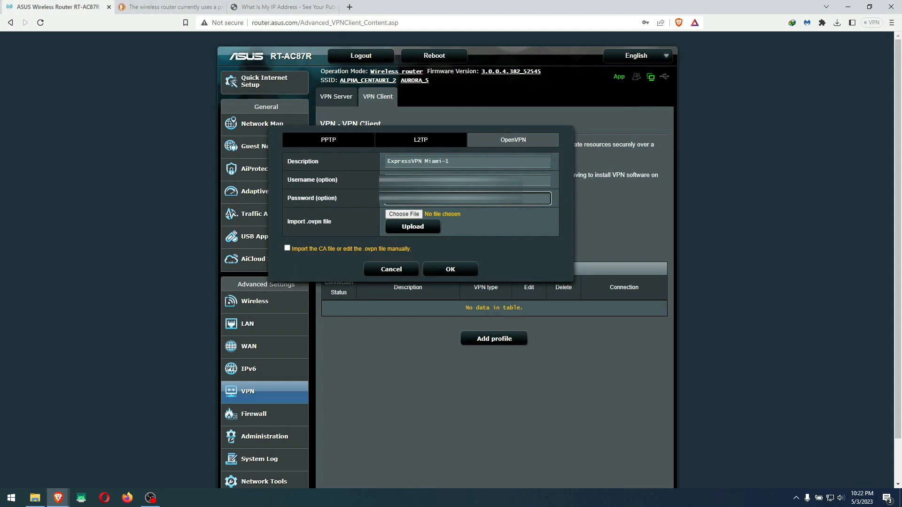
click(403, 214)
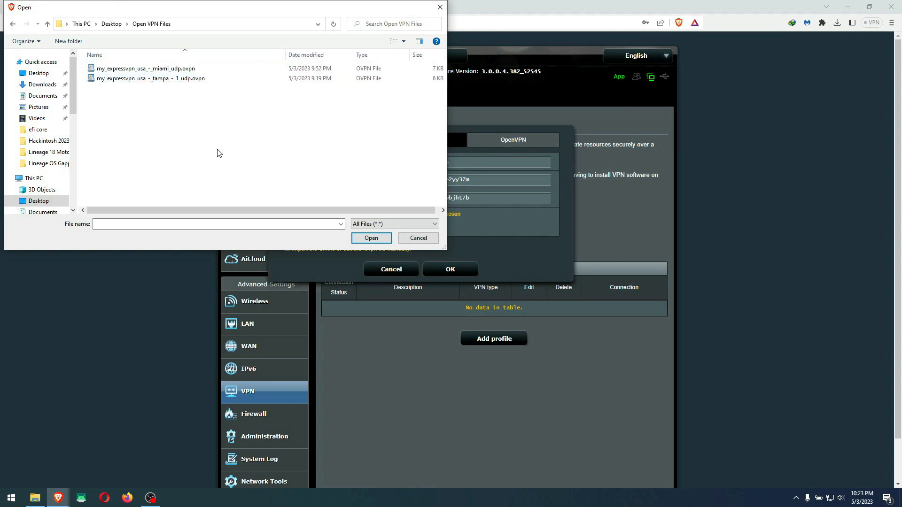
Step: Choose my_expressvpn_usa_-_miami_udp.ovpn and upload it until the upload shows Complete
click(147, 69)
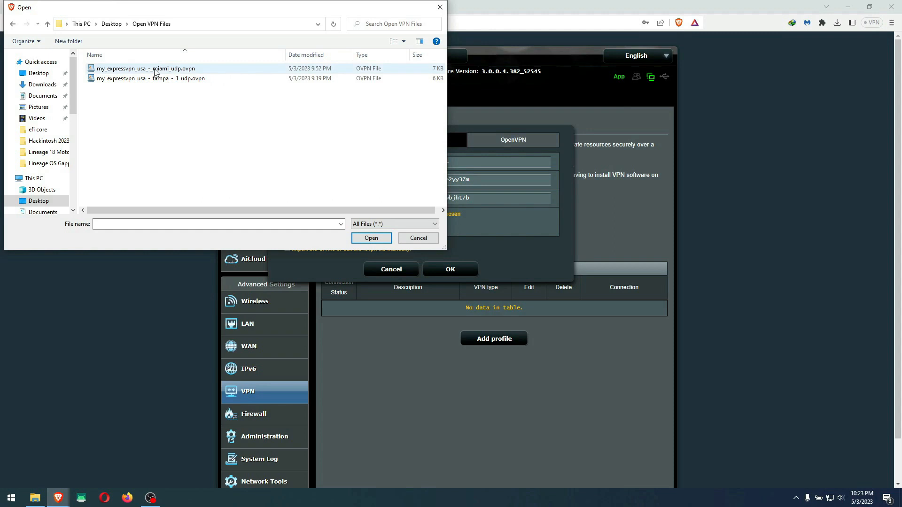
click(146, 69)
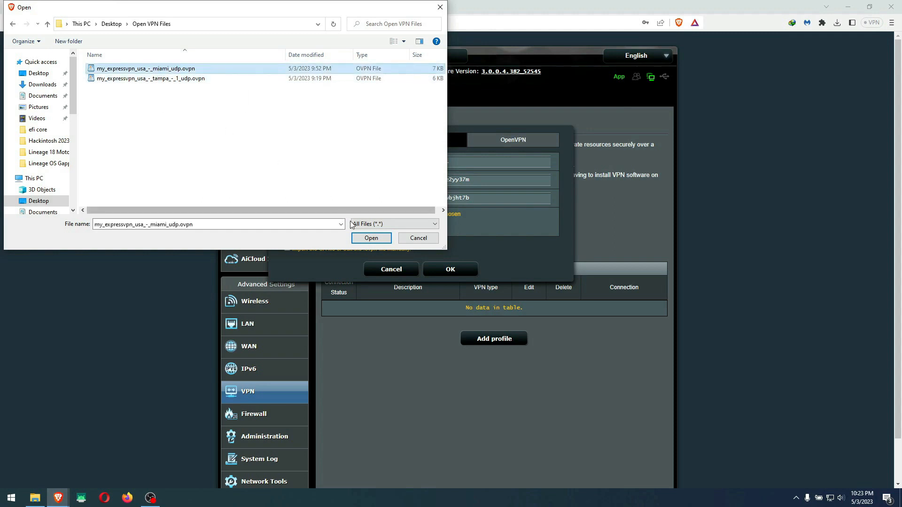
click(371, 237)
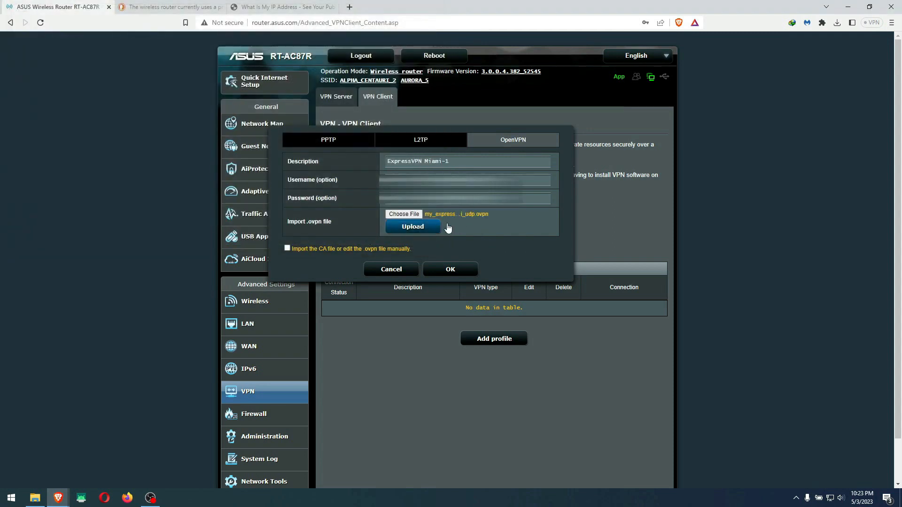
mouse_move(469, 213)
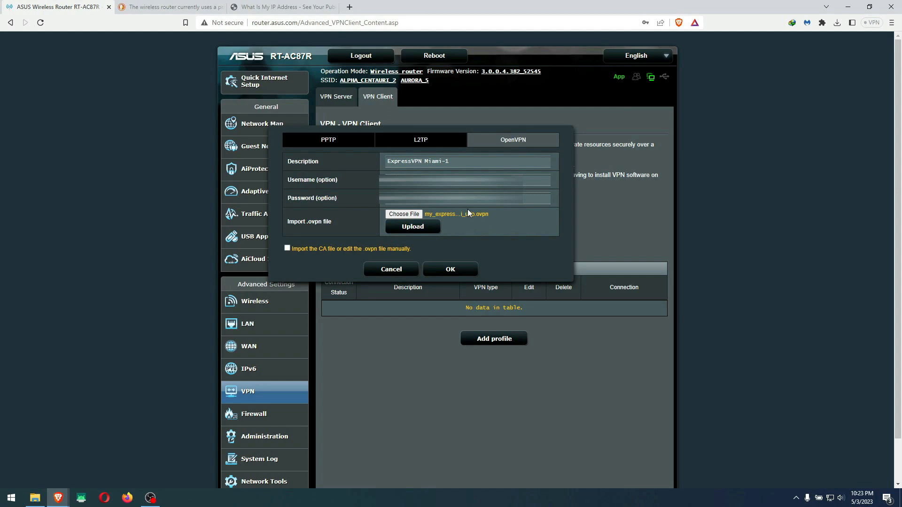
mouse_move(403, 214)
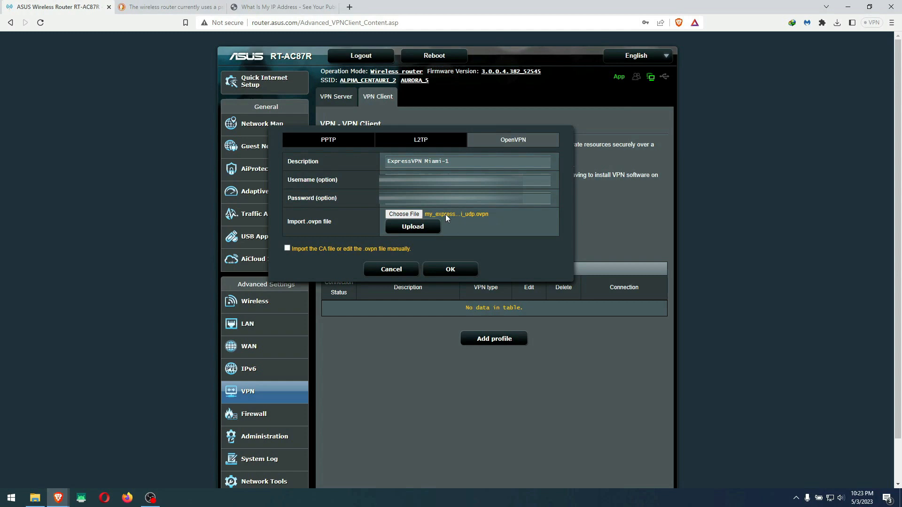
click(413, 226)
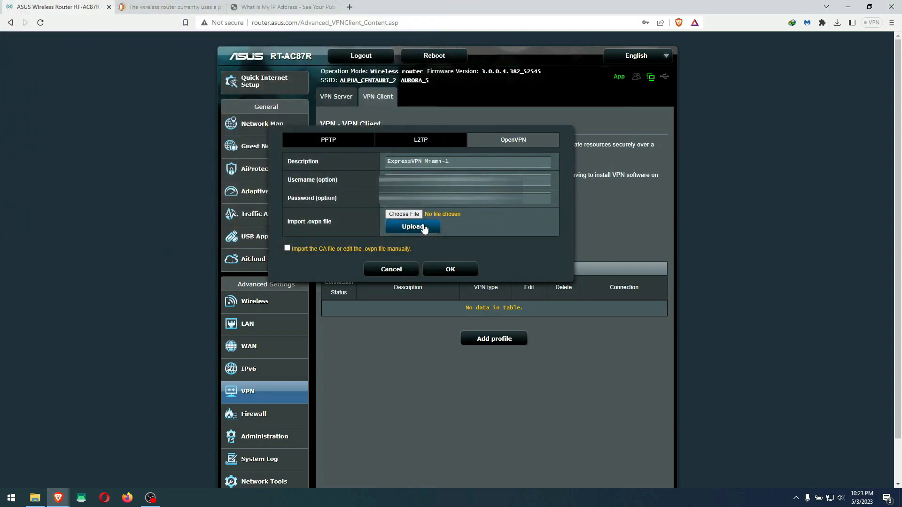
click(403, 214)
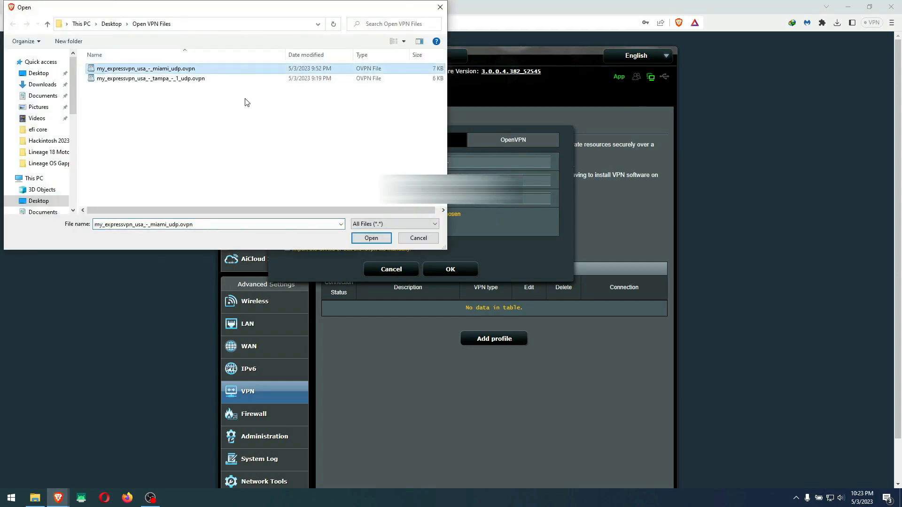
click(371, 238)
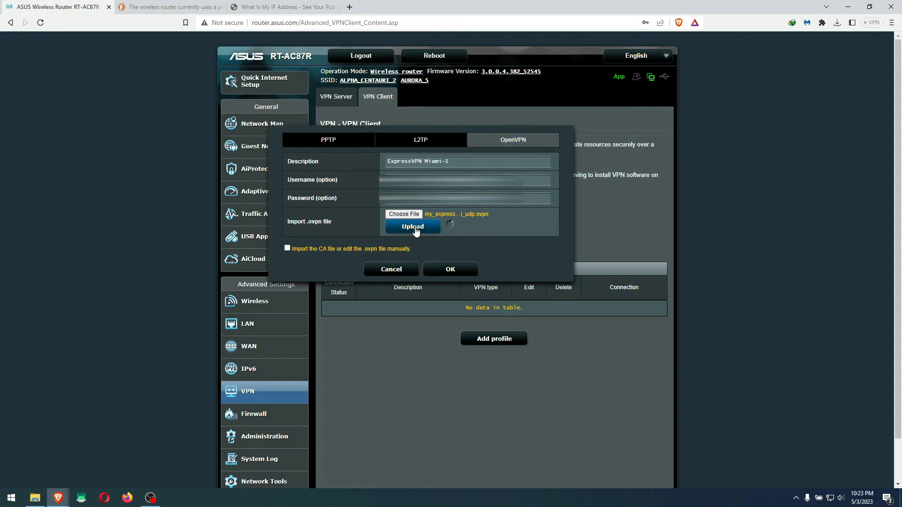
click(412, 226)
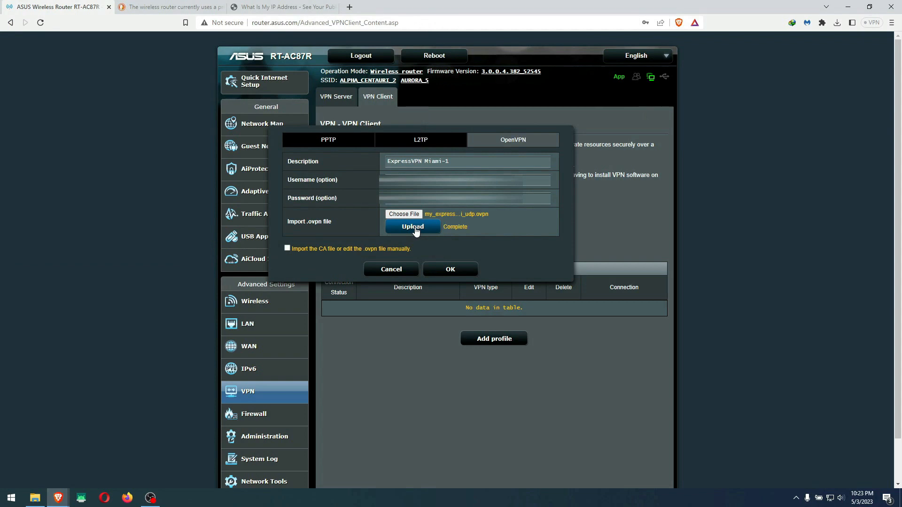
mouse_move(451, 269)
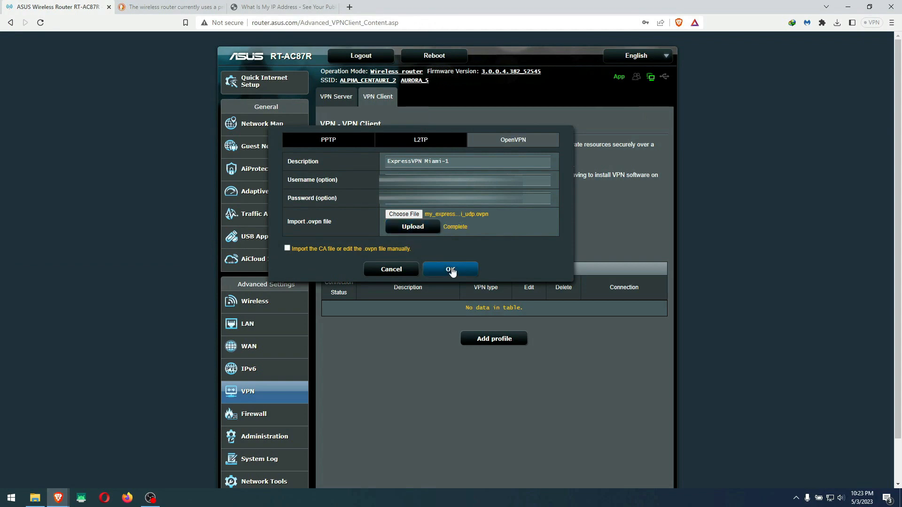
Step: Save the ExpressVPN Miami-1 profile and activate it until it shows Connected
click(451, 269)
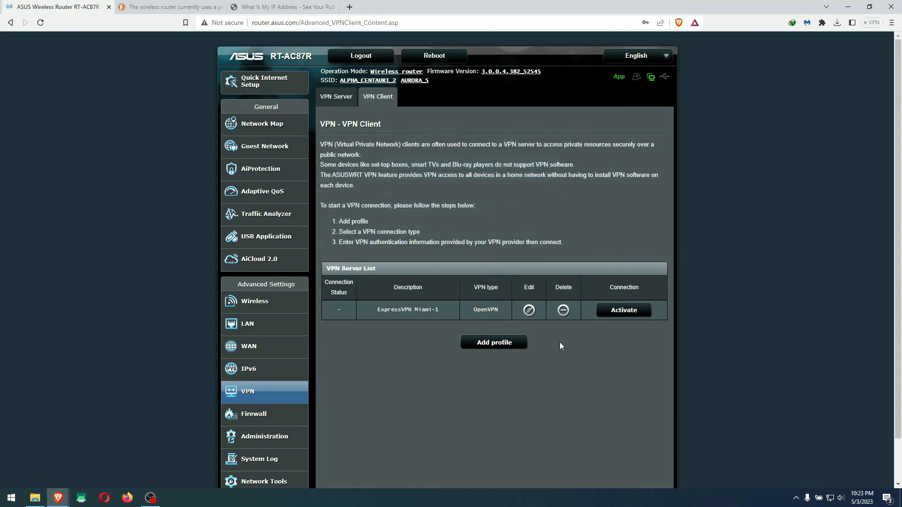
click(624, 310)
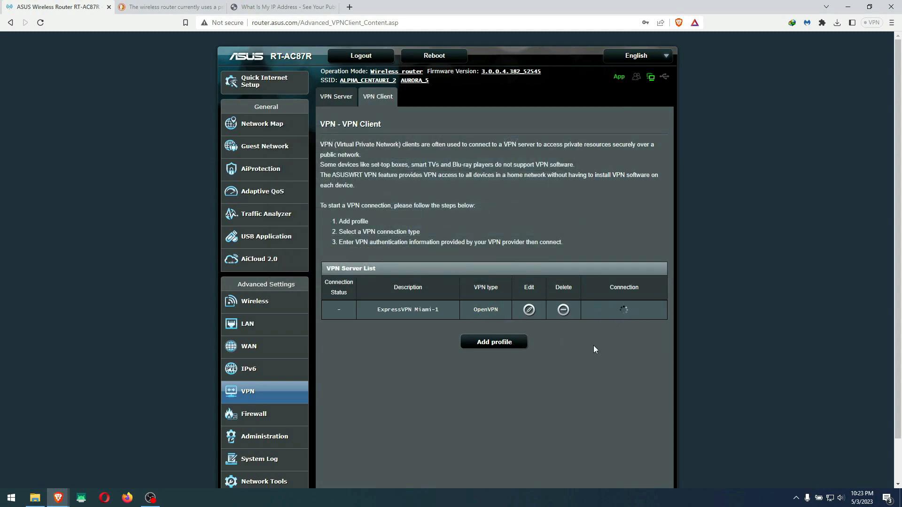
click(623, 310)
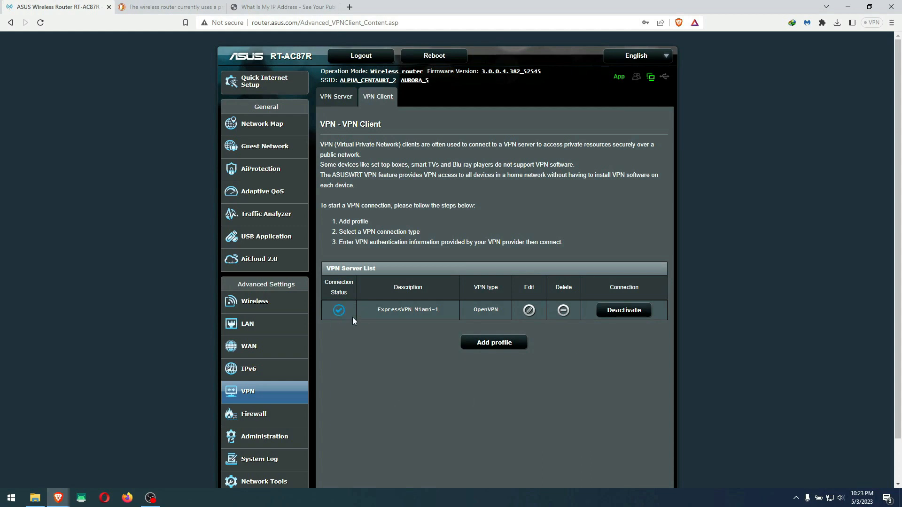
mouse_move(338, 310)
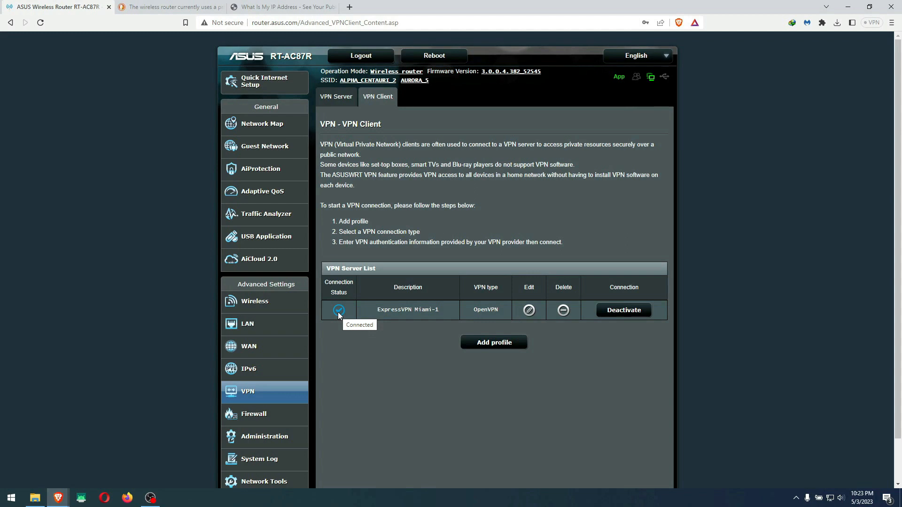
mouse_move(729, 198)
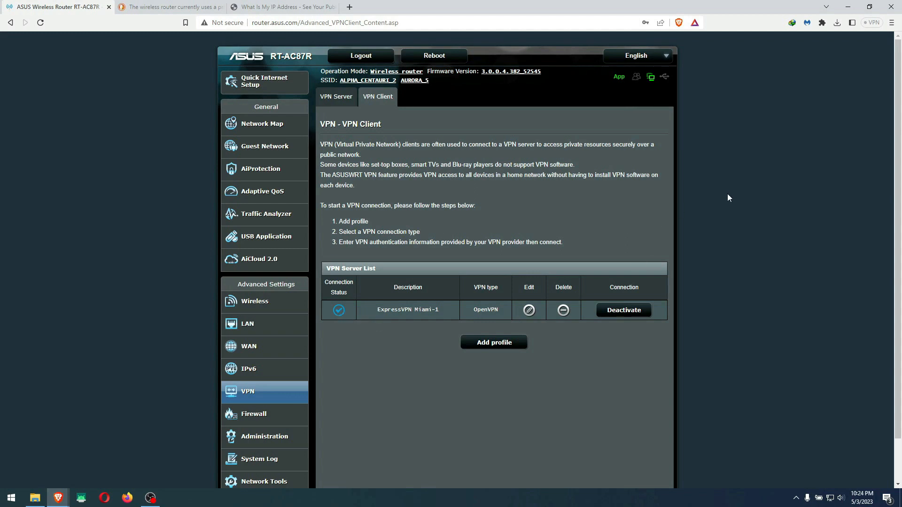
mouse_move(435, 167)
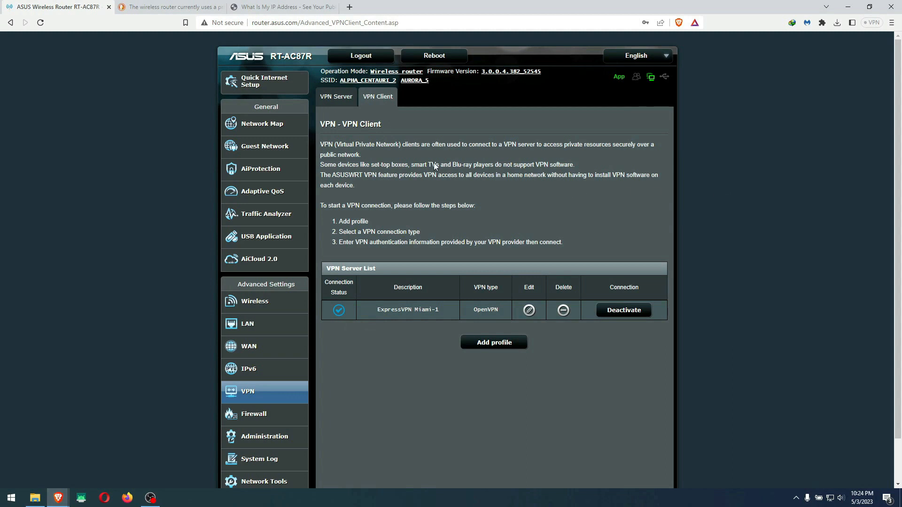
Step: Confirm on WhatIsMyIPAddress that the public IP locates to Miami, Florida
click(461, 7)
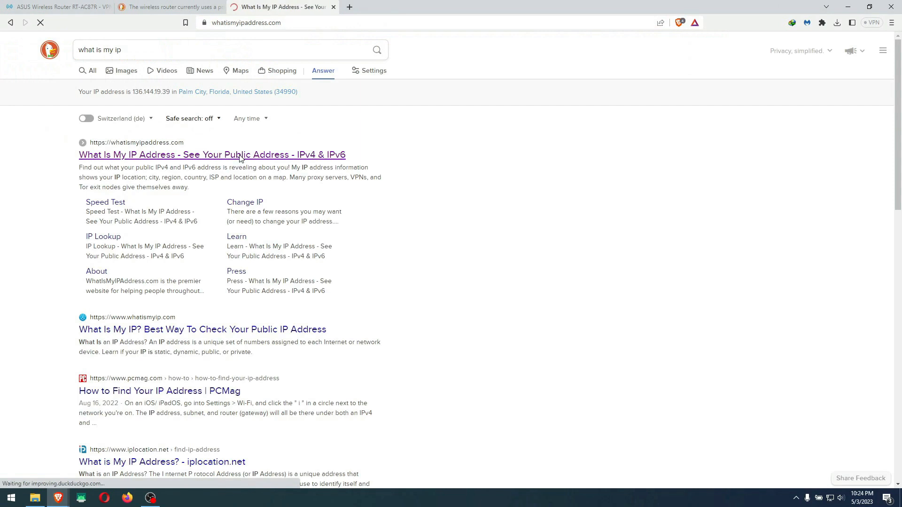
click(212, 155)
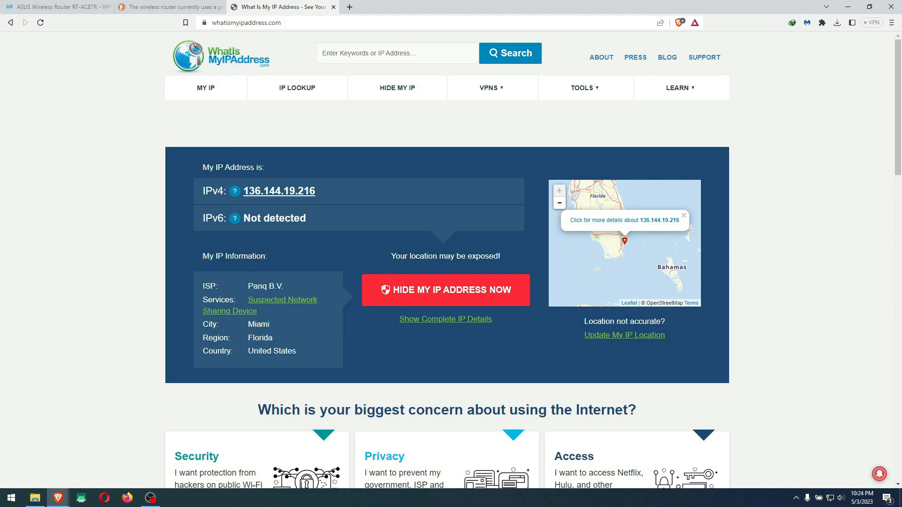
click(395, 7)
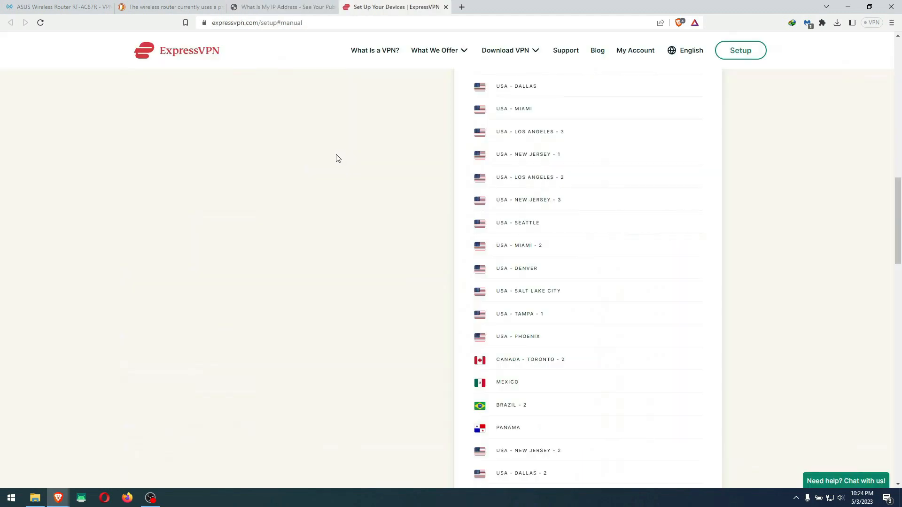
Step: Expand the Europe locations and download the Germany - Frankfurt - 1 profile
scroll(down, 3)
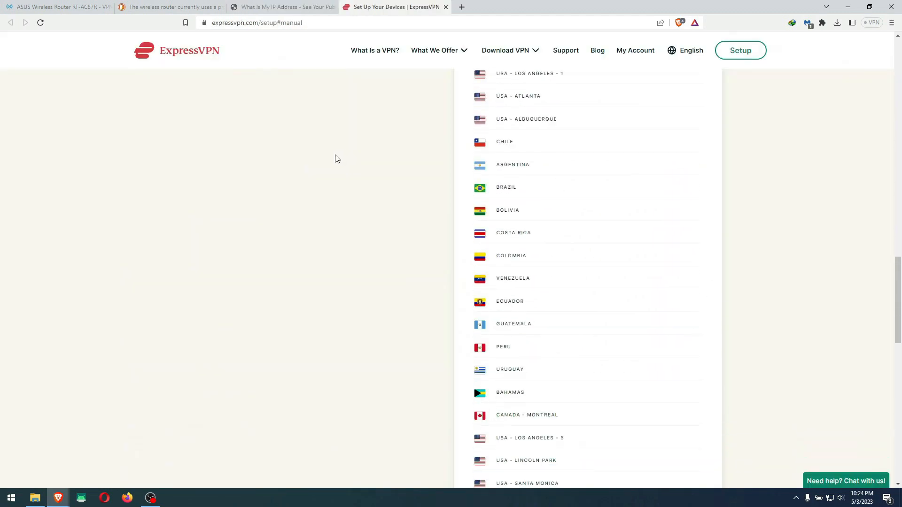
scroll(down, 3)
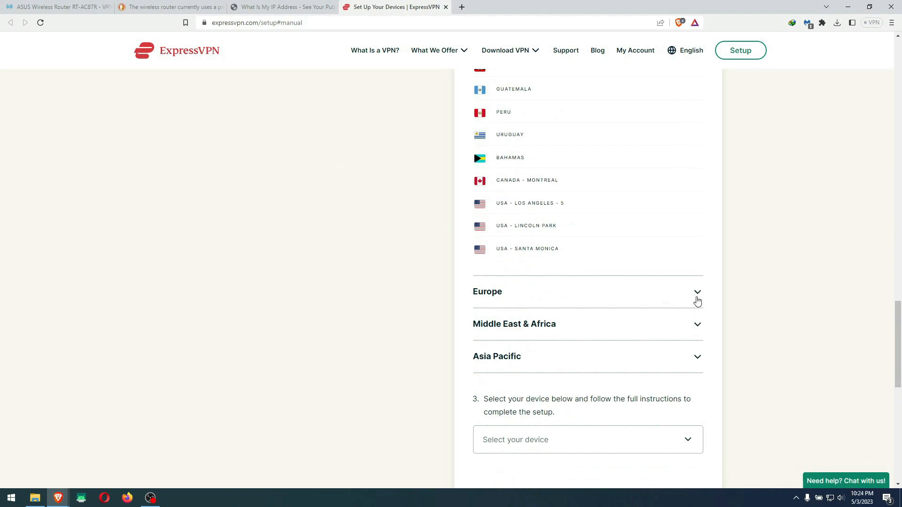
click(697, 292)
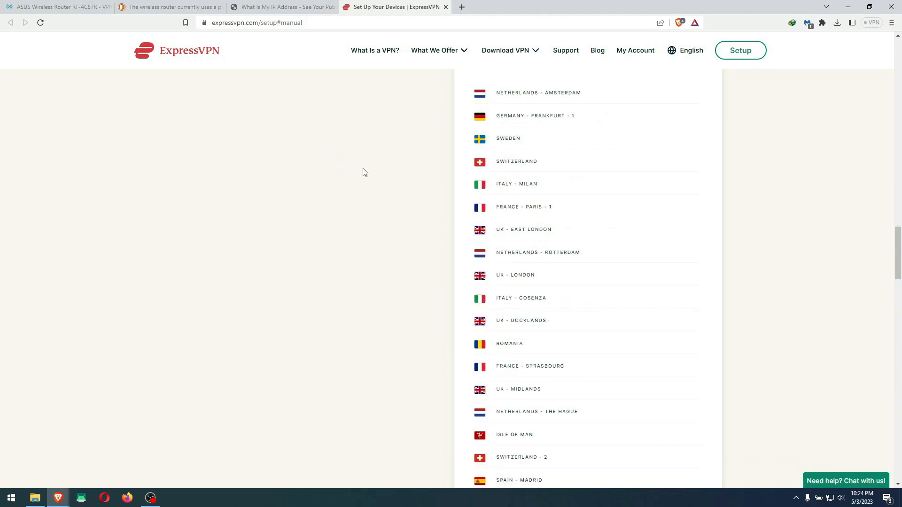
click(535, 115)
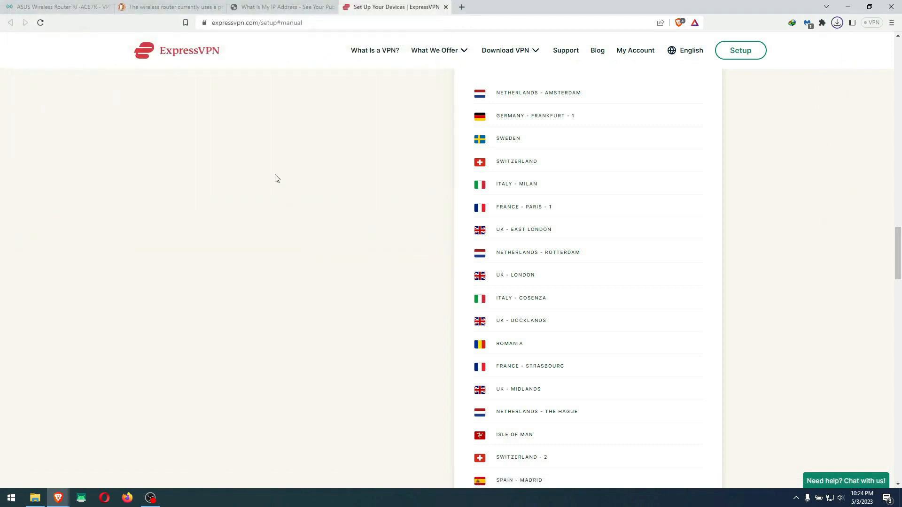
click(838, 22)
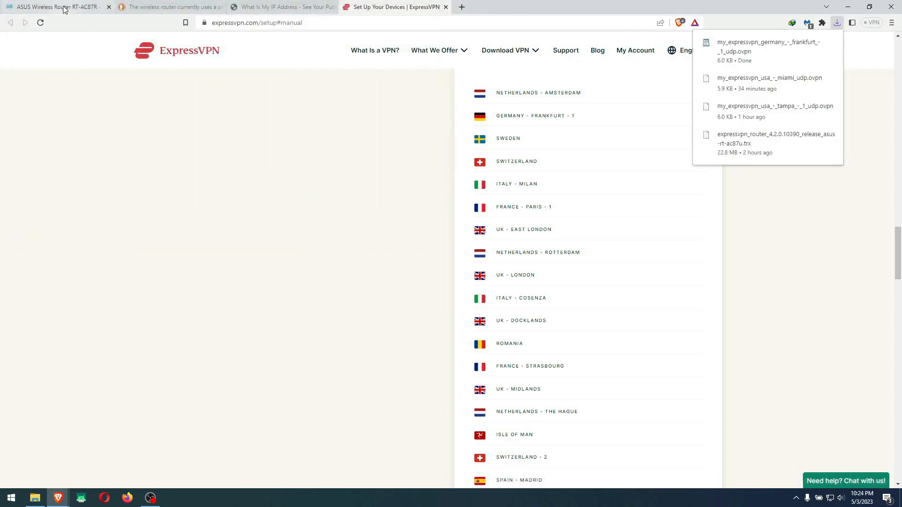
Step: Add a new OpenVPN profile described as GERMANY-FRANKFURT and browse for its file
click(55, 7)
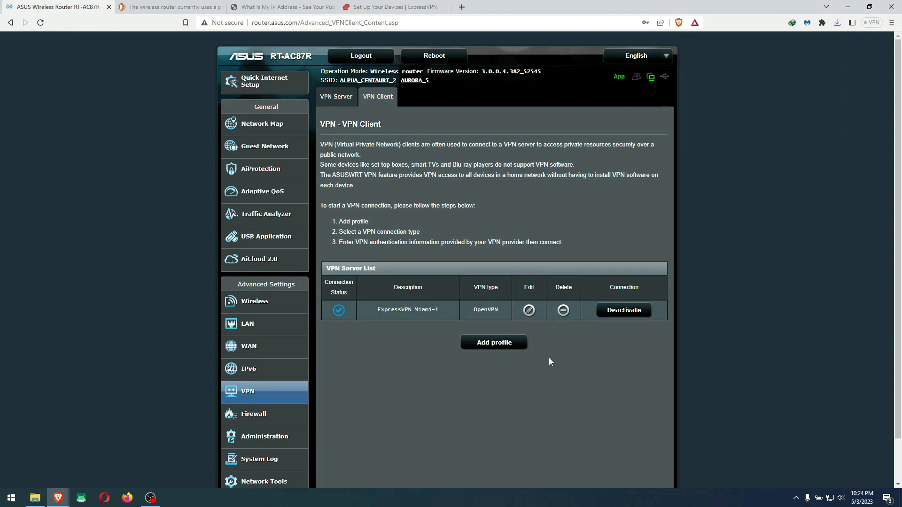
click(492, 343)
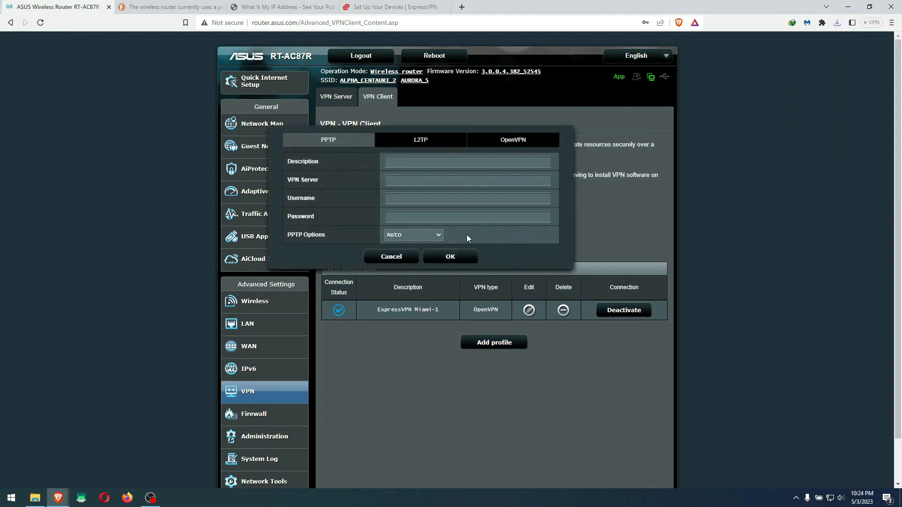
click(512, 140)
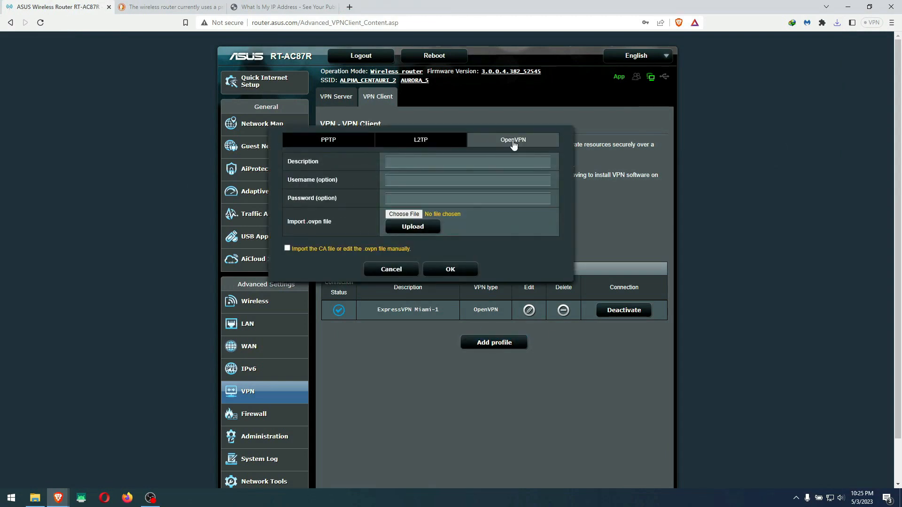
click(467, 161)
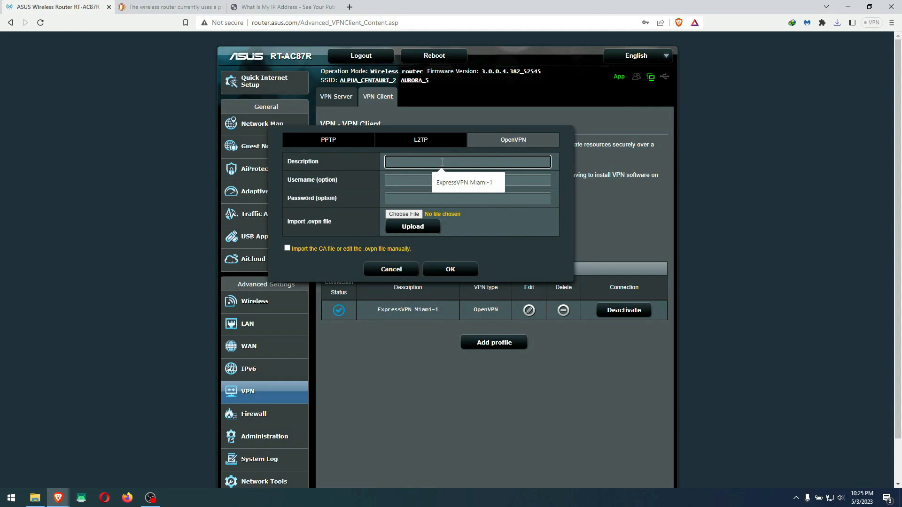
text(GER)
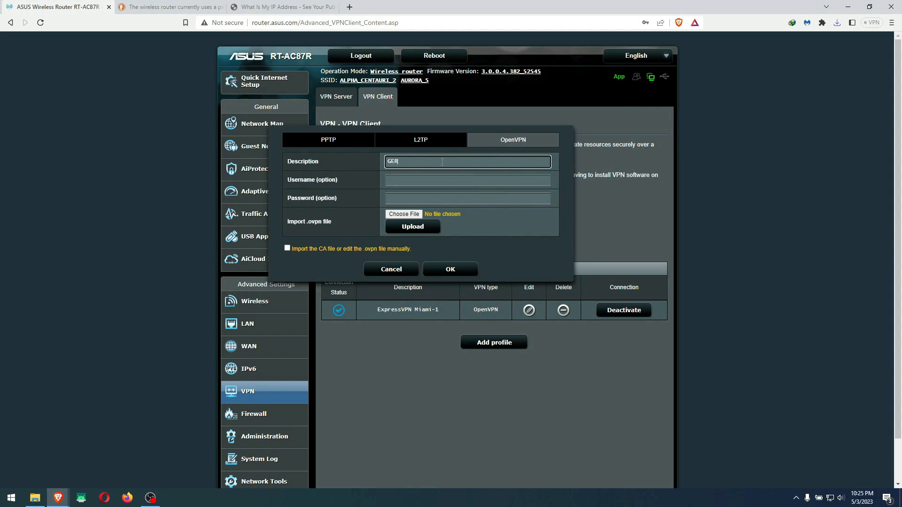
text(MANY-FRANKFURT)
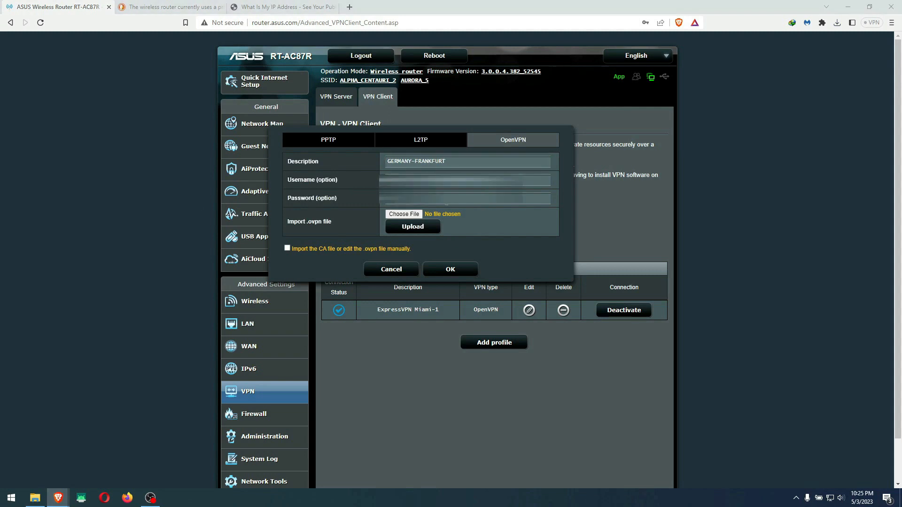
click(403, 215)
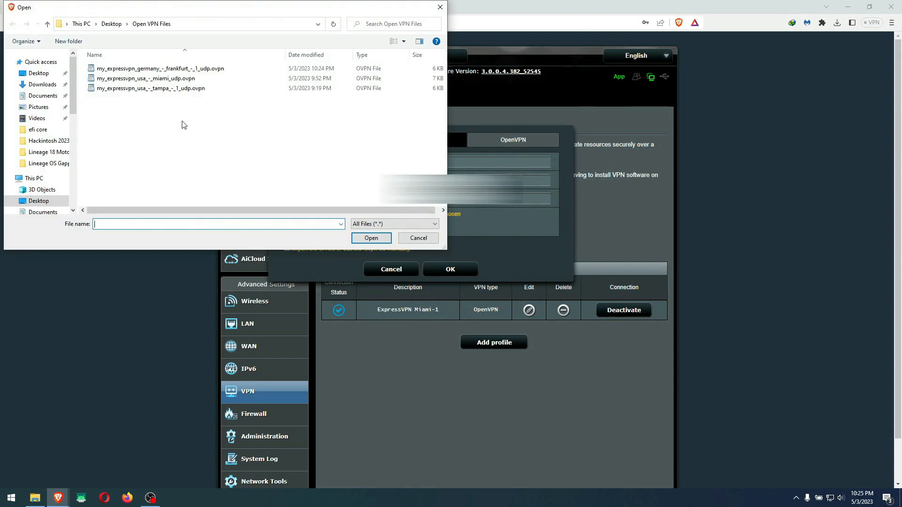
Step: Upload my_expressvpn_germany_-_frankfurt_-_1_udp.ovpn into the GERMANY-FRANKFURT profile until complete
click(159, 68)
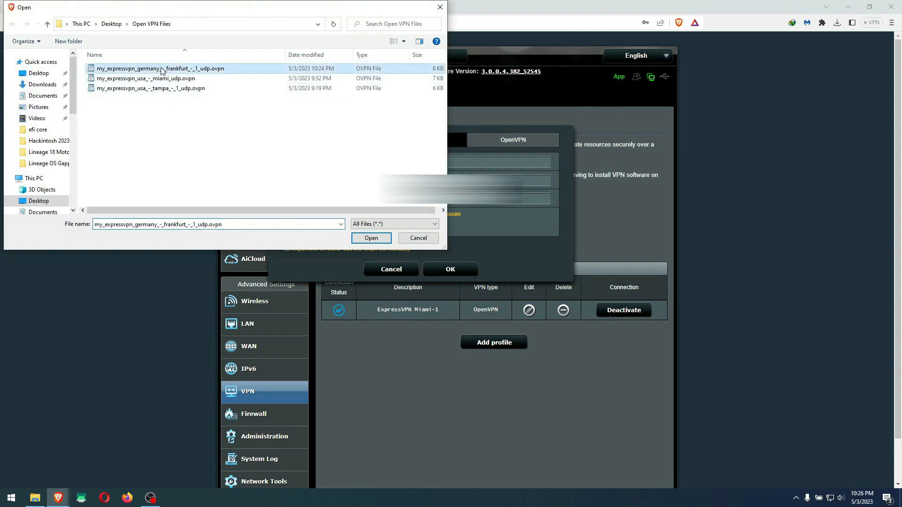
click(371, 238)
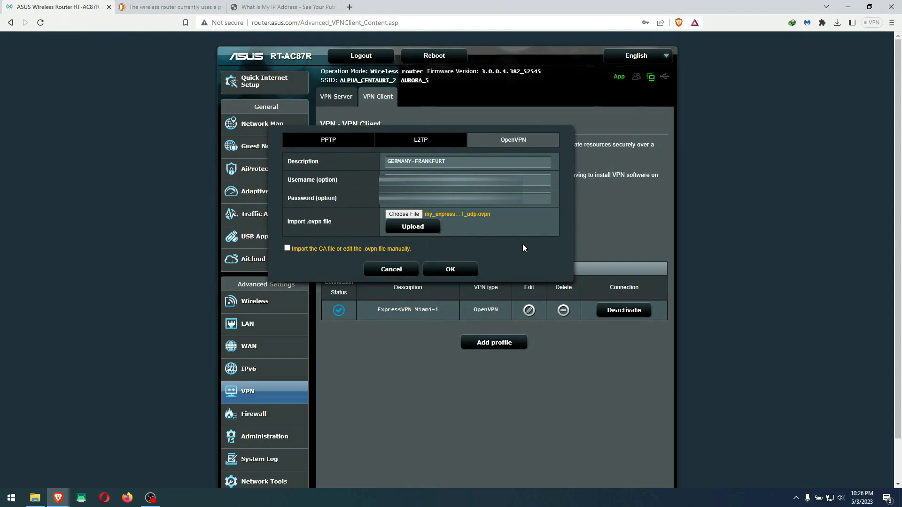
click(412, 226)
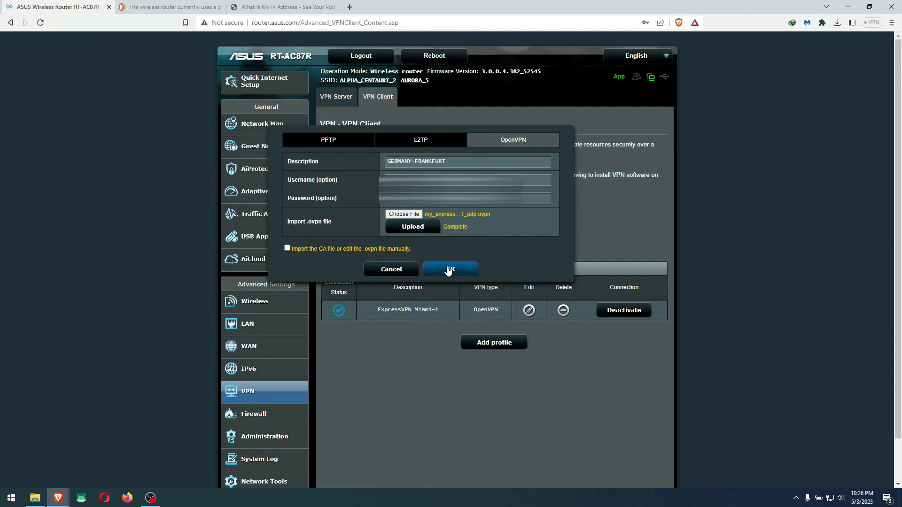
click(450, 269)
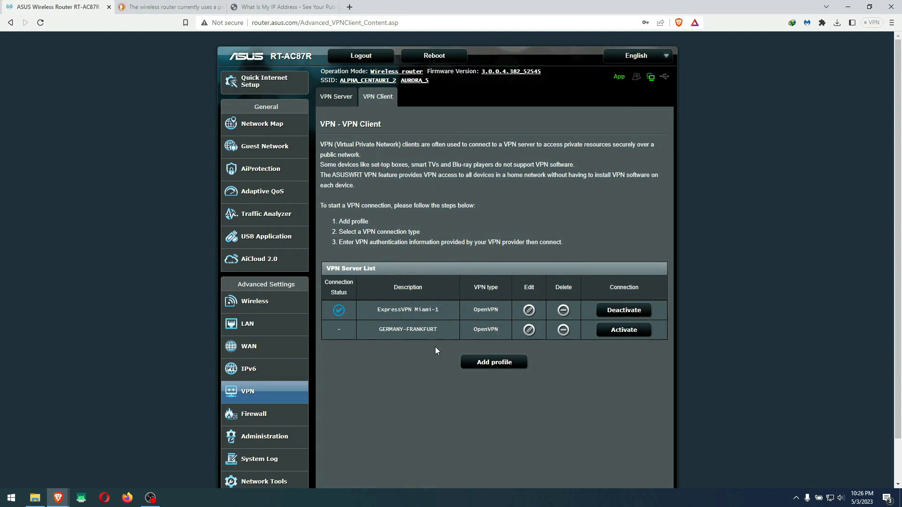
mouse_move(623, 330)
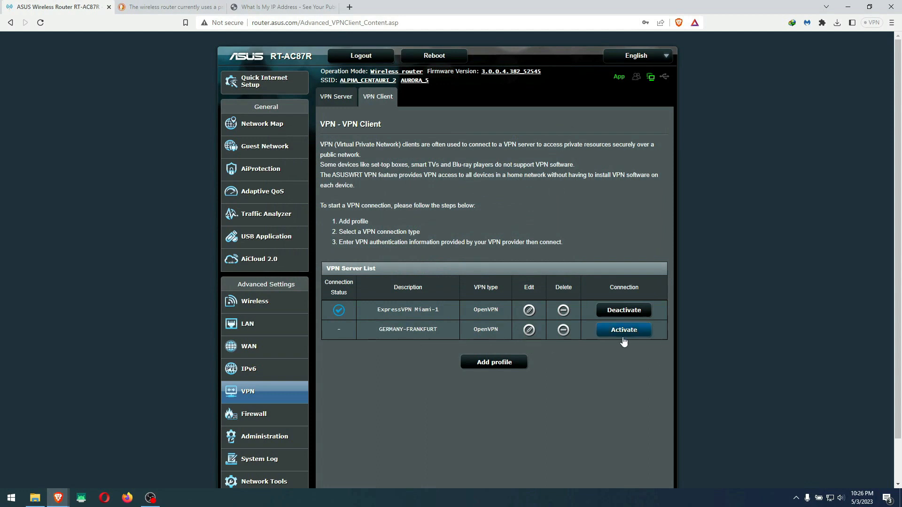
Step: Activate the GERMANY-FRANKFURT profile until its status shows Connected
click(623, 310)
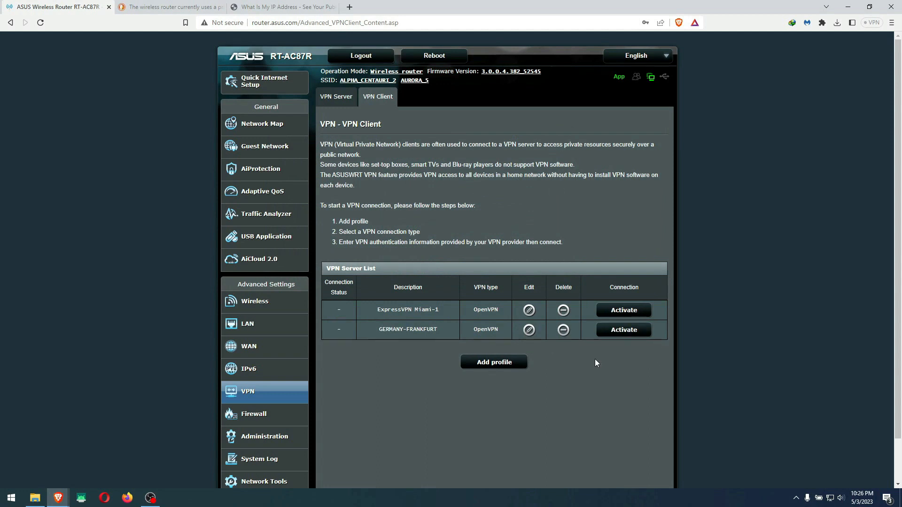
click(623, 330)
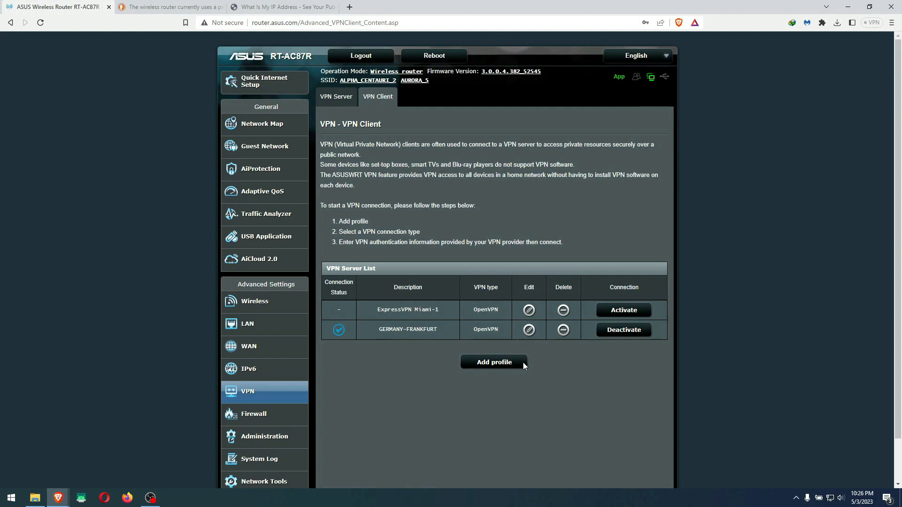
mouse_move(338, 336)
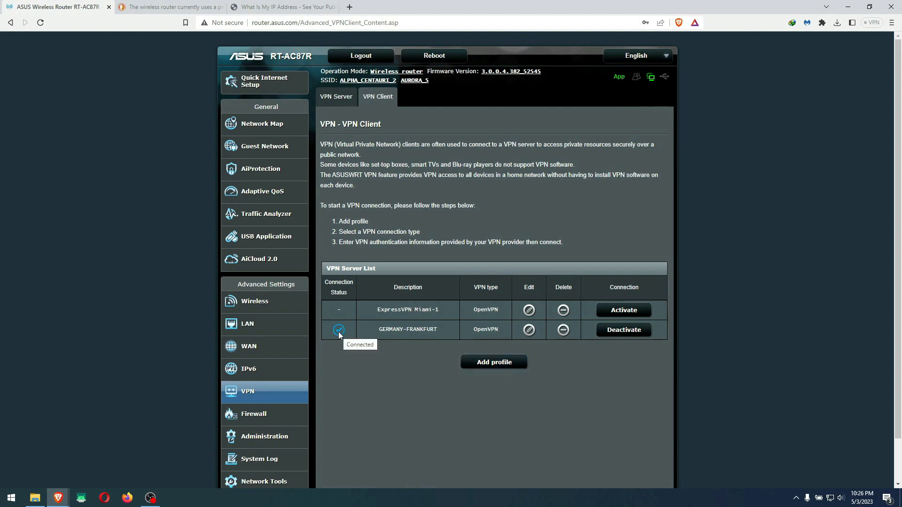
mouse_move(274, 81)
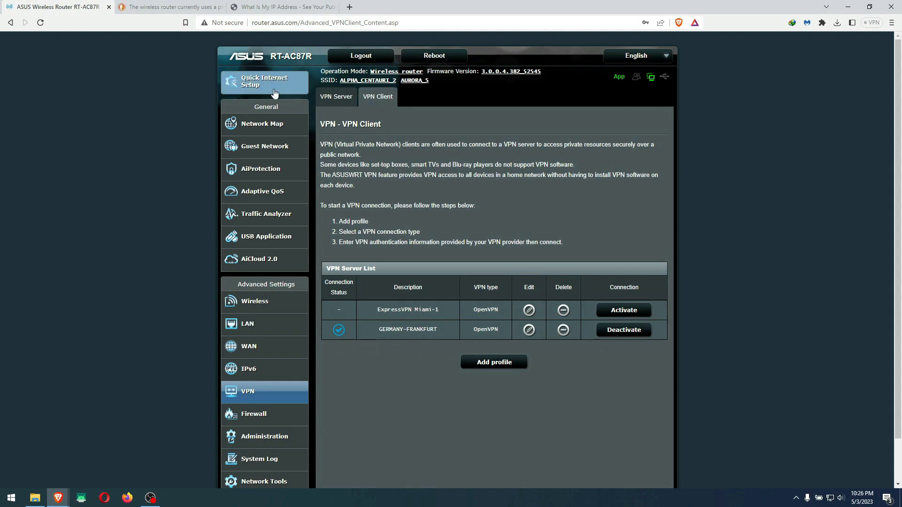
click(282, 7)
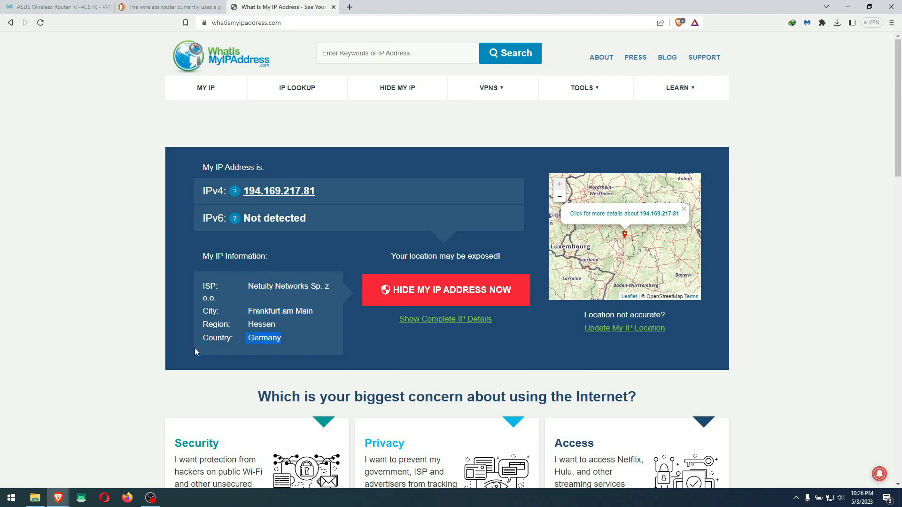
mouse_move(77, 175)
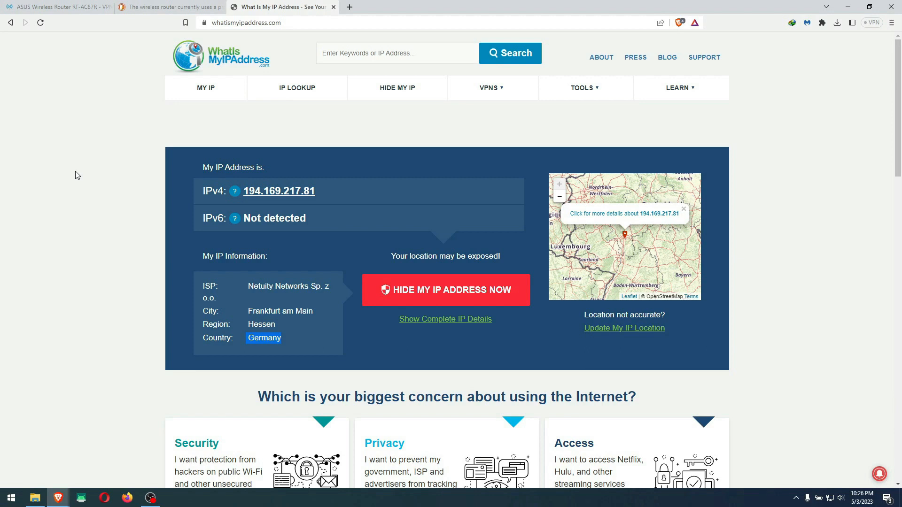
Step: Verify Frankfurt am Main, Germany with IPv6 not detected, then return to the router
click(58, 6)
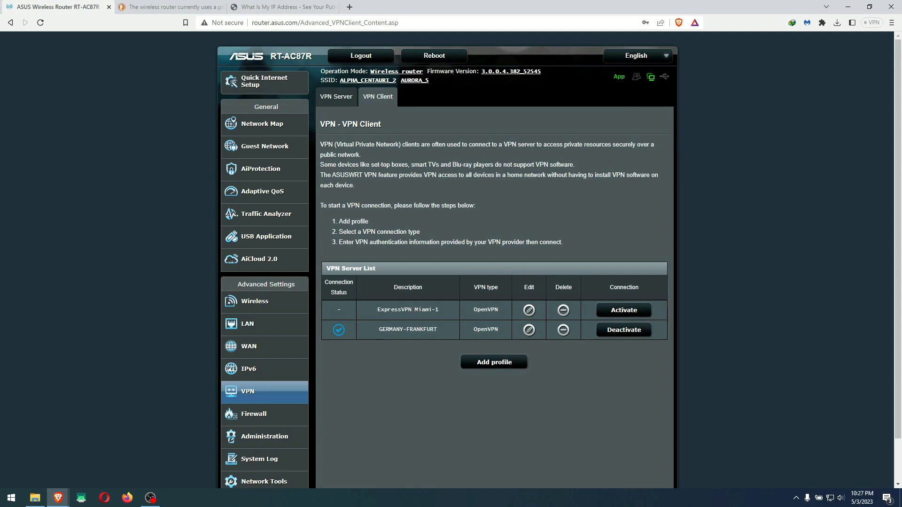
mouse_move(425, 288)
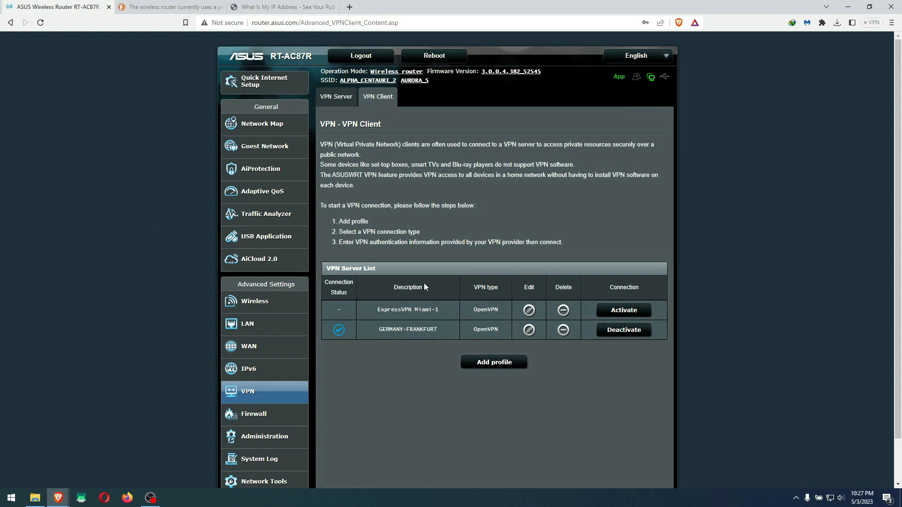
mouse_move(137, 274)
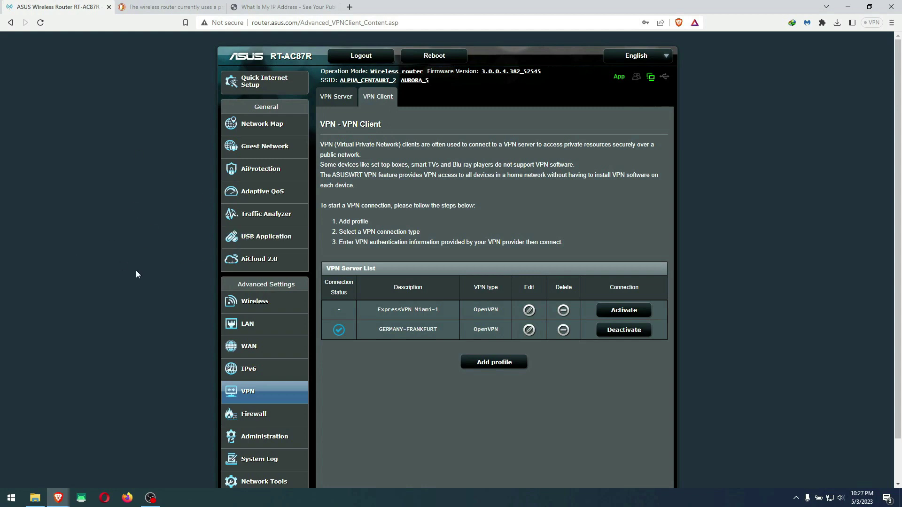
click(249, 369)
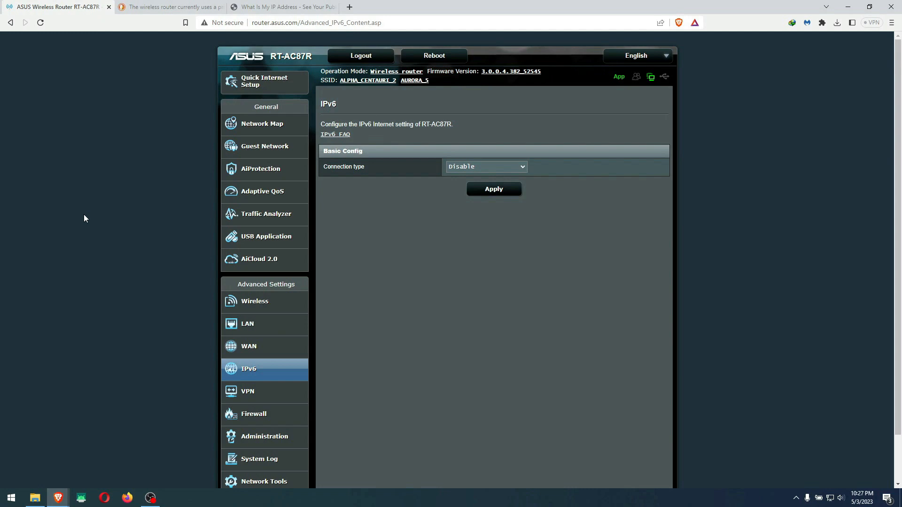
mouse_move(367, 193)
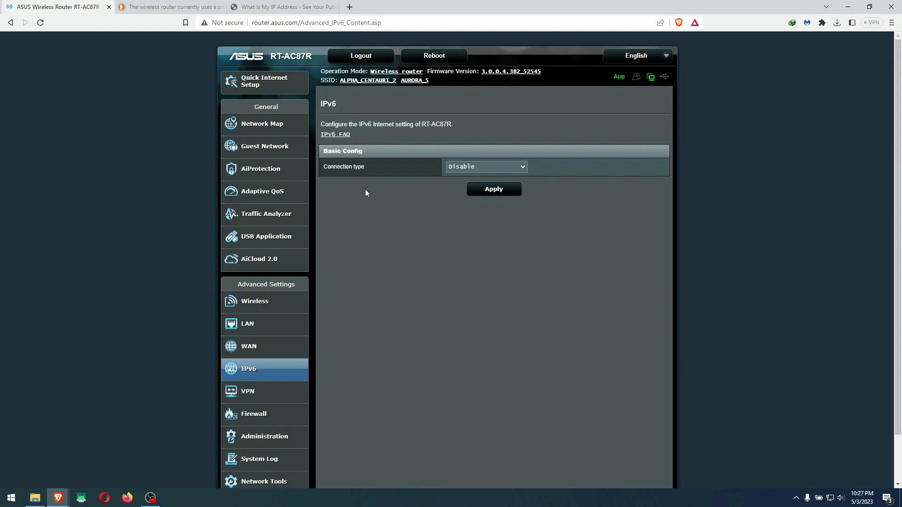
mouse_move(413, 190)
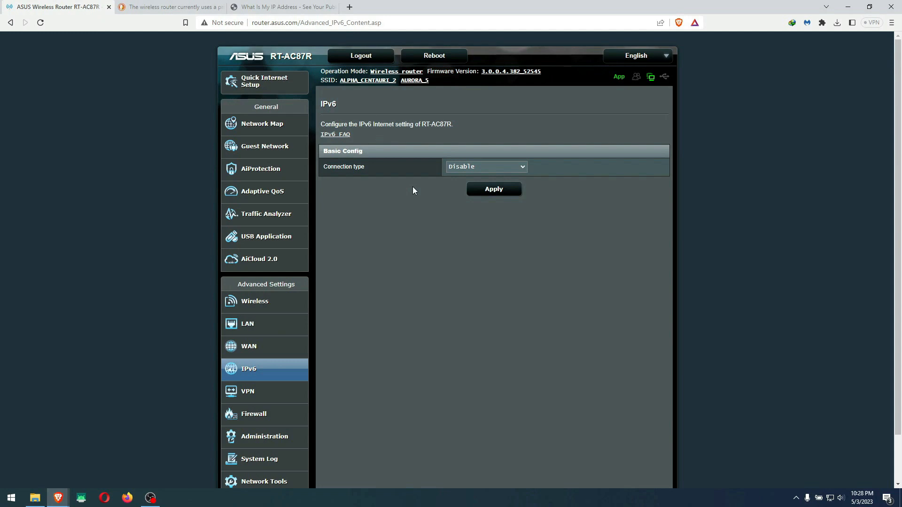
mouse_move(553, 188)
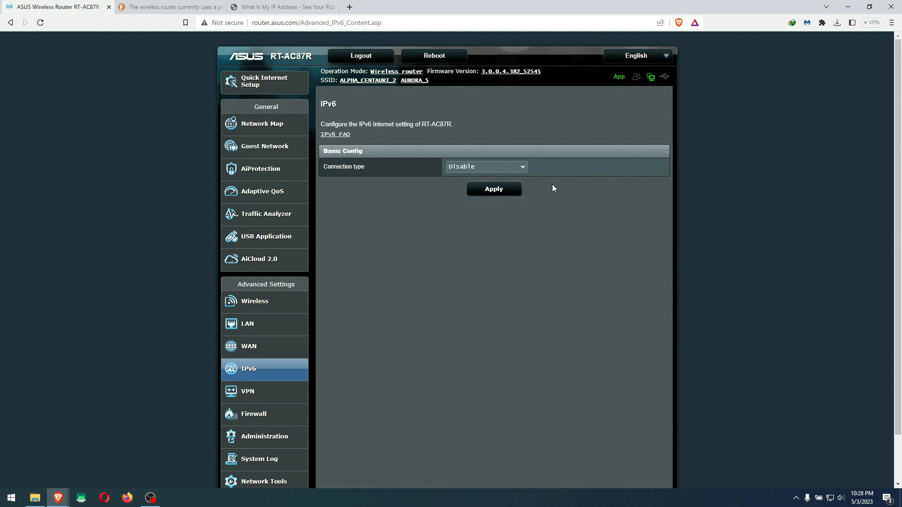
Step: Confirm IPv6 connection type is Disable and head back to VPN settings
click(247, 391)
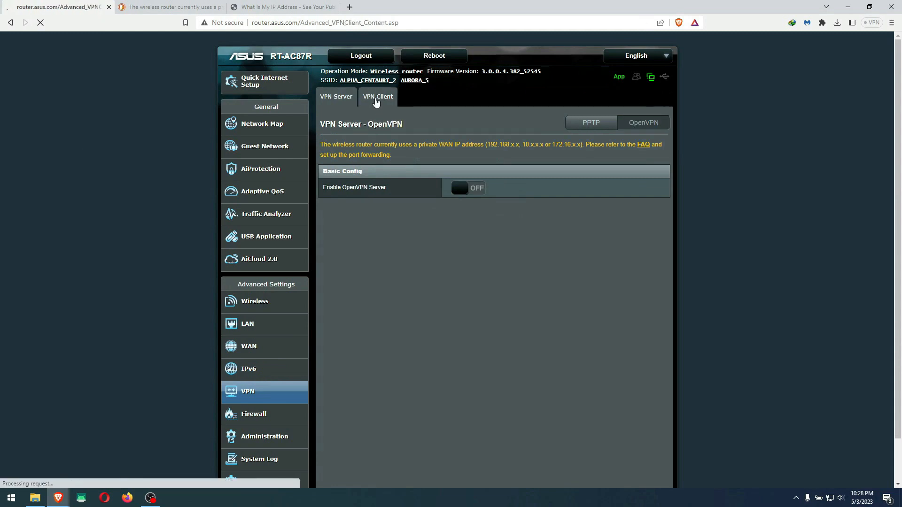
Step: Review the VPN Client list: GERMANY-FRANKFURT connected, ExpressVPN Miami-1 inactive
click(377, 96)
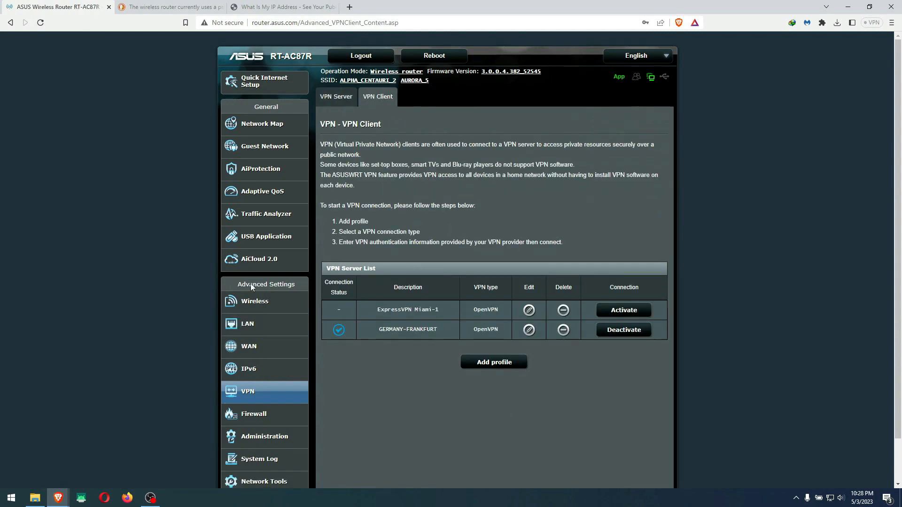
click(262, 123)
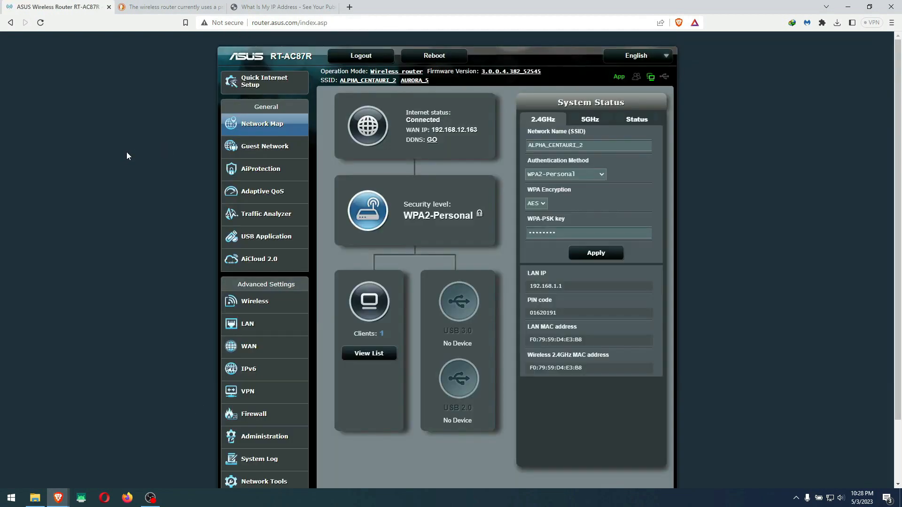
mouse_move(159, 161)
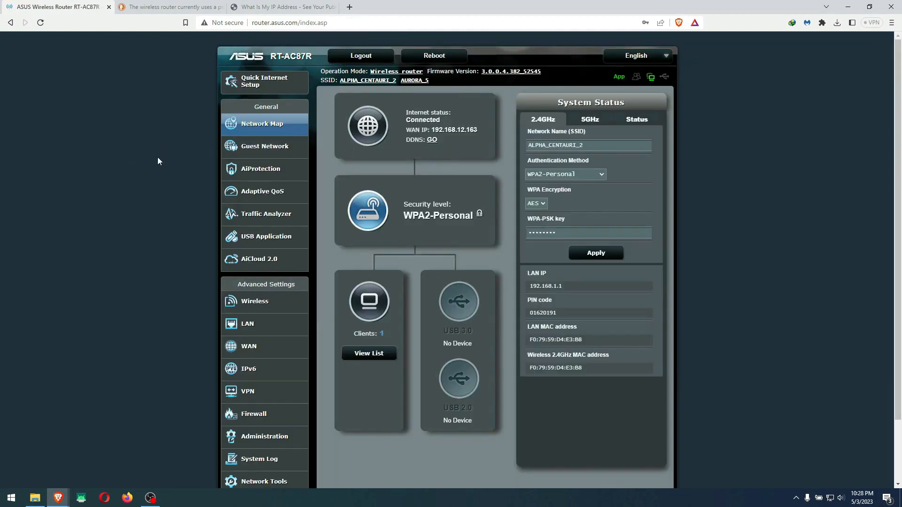
click(248, 392)
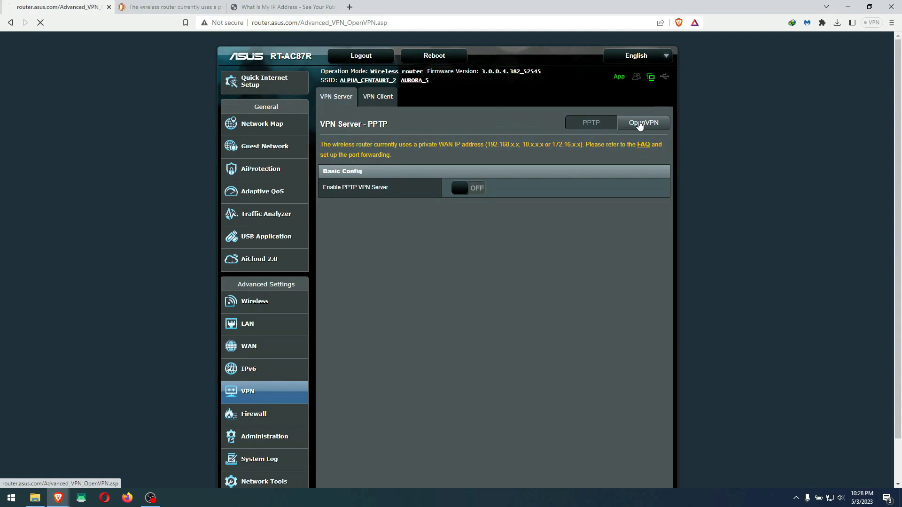
click(377, 95)
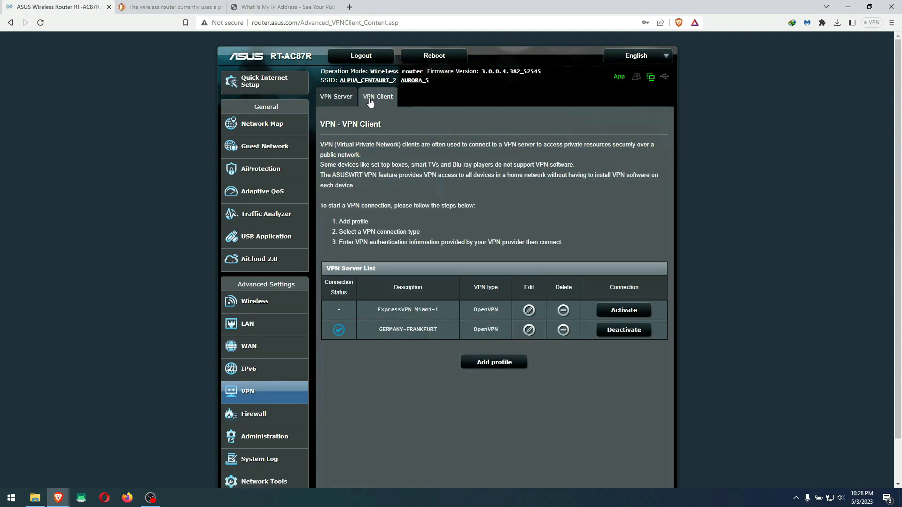
mouse_move(434, 260)
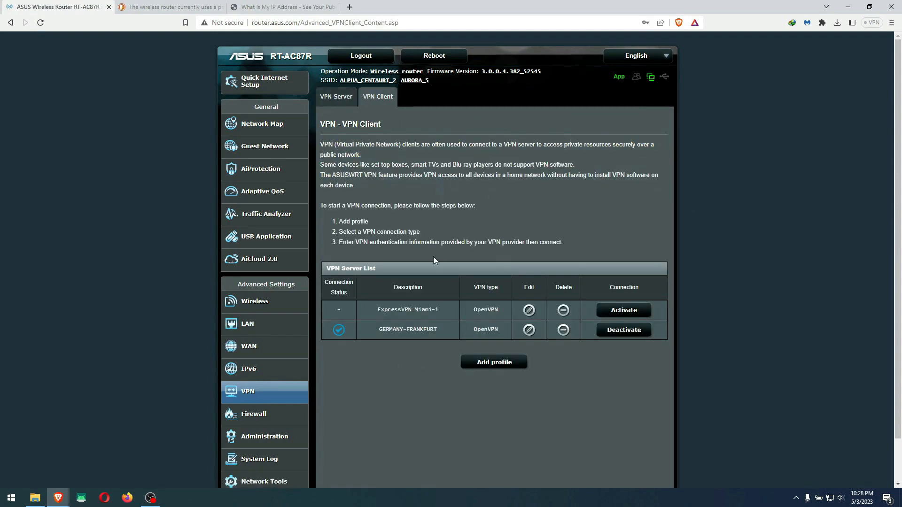
mouse_move(400, 263)
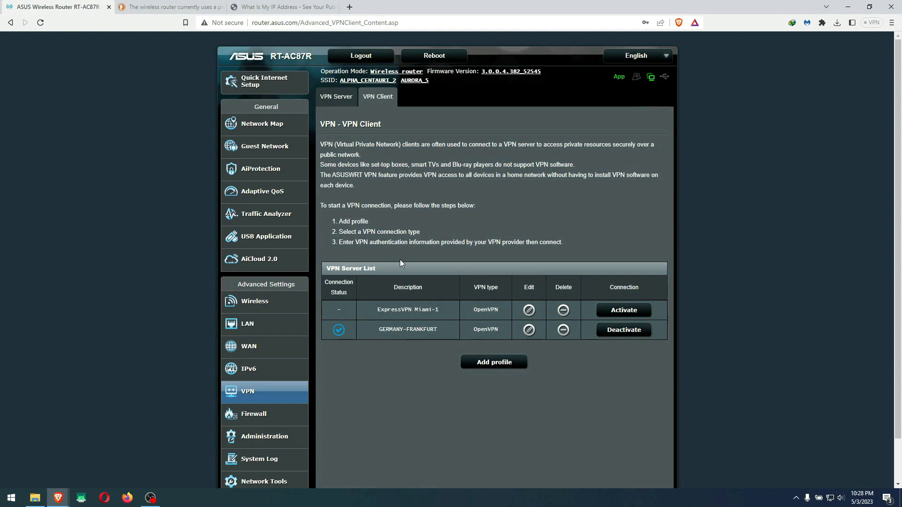
scroll(down, 3)
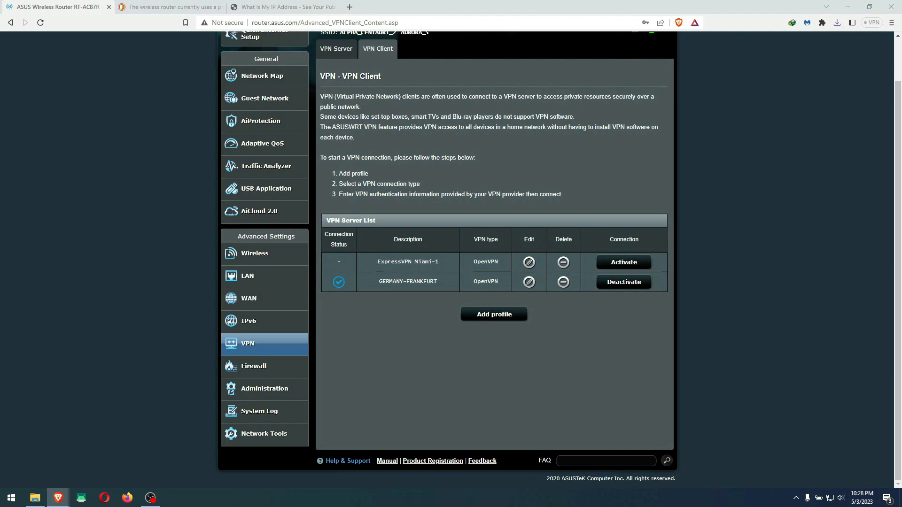
mouse_move(94, 206)
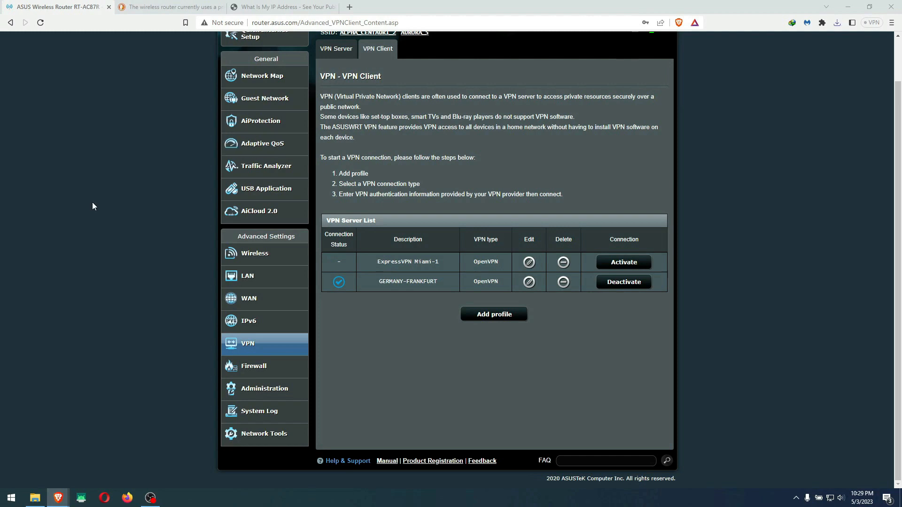
scroll(up, 3)
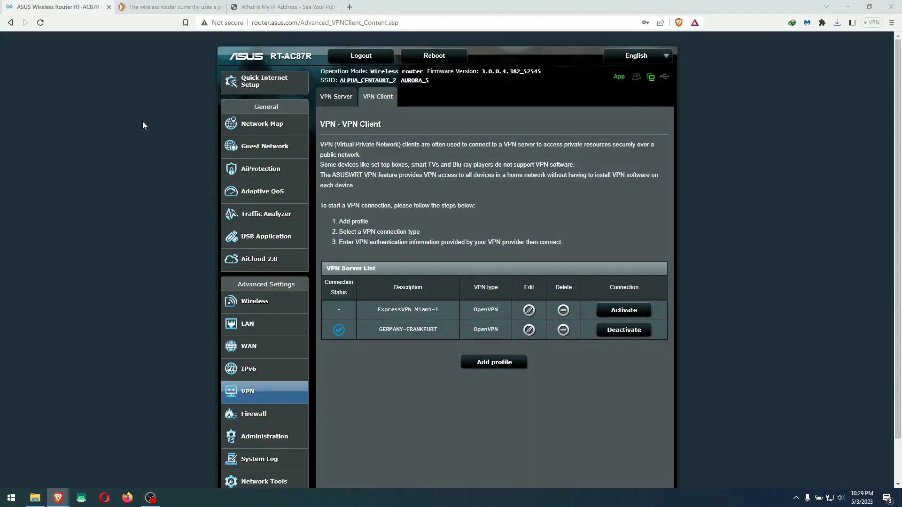